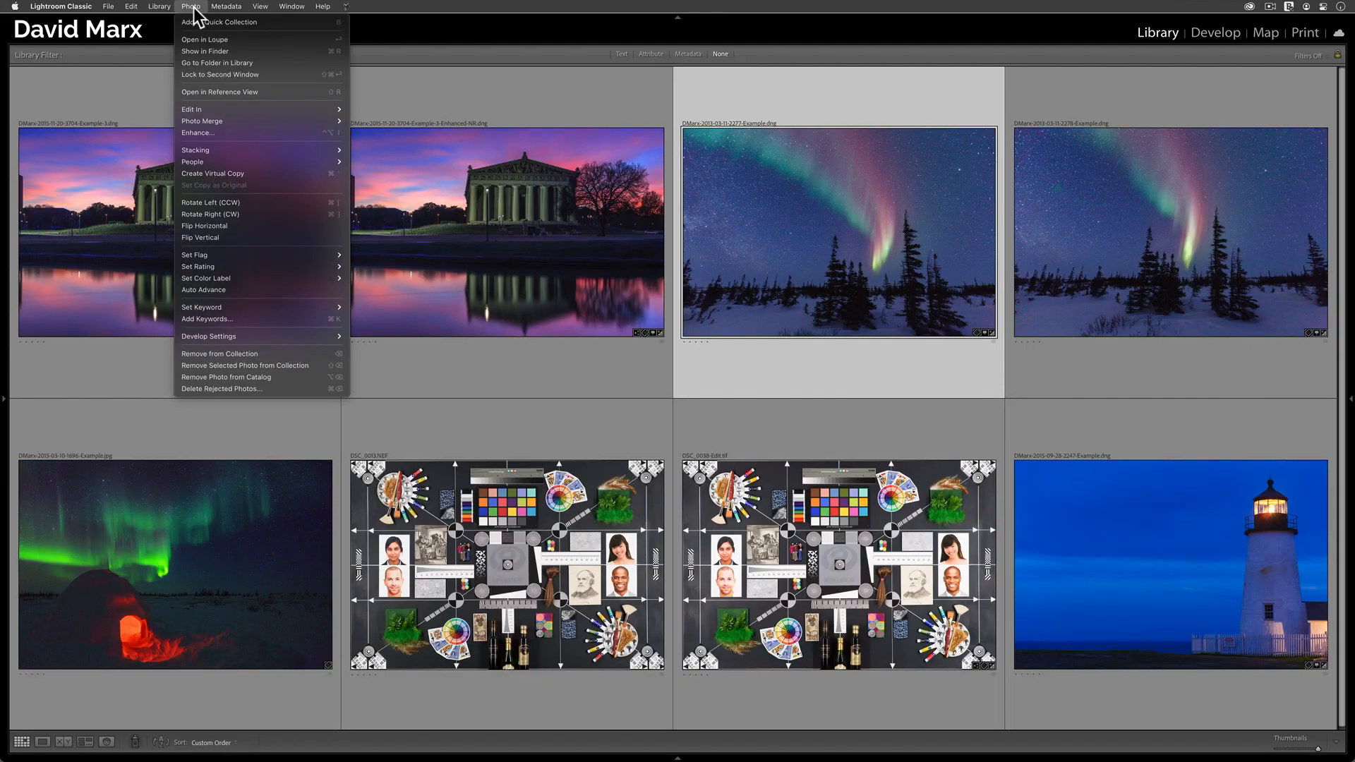
Run AI Denoise on the aurora photo after previewing the sky zoomed in, creating the Enhanced-NR DNG.
click(197, 132)
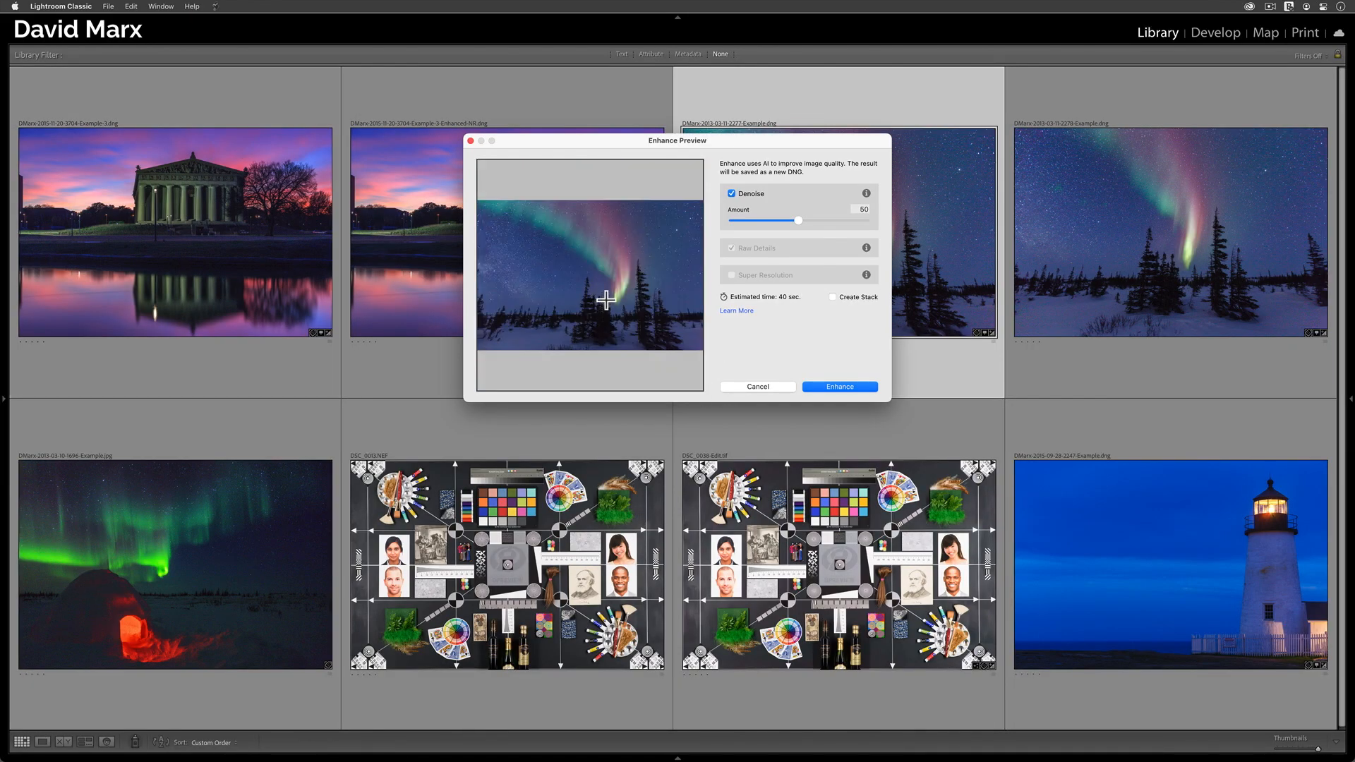
click(606, 300)
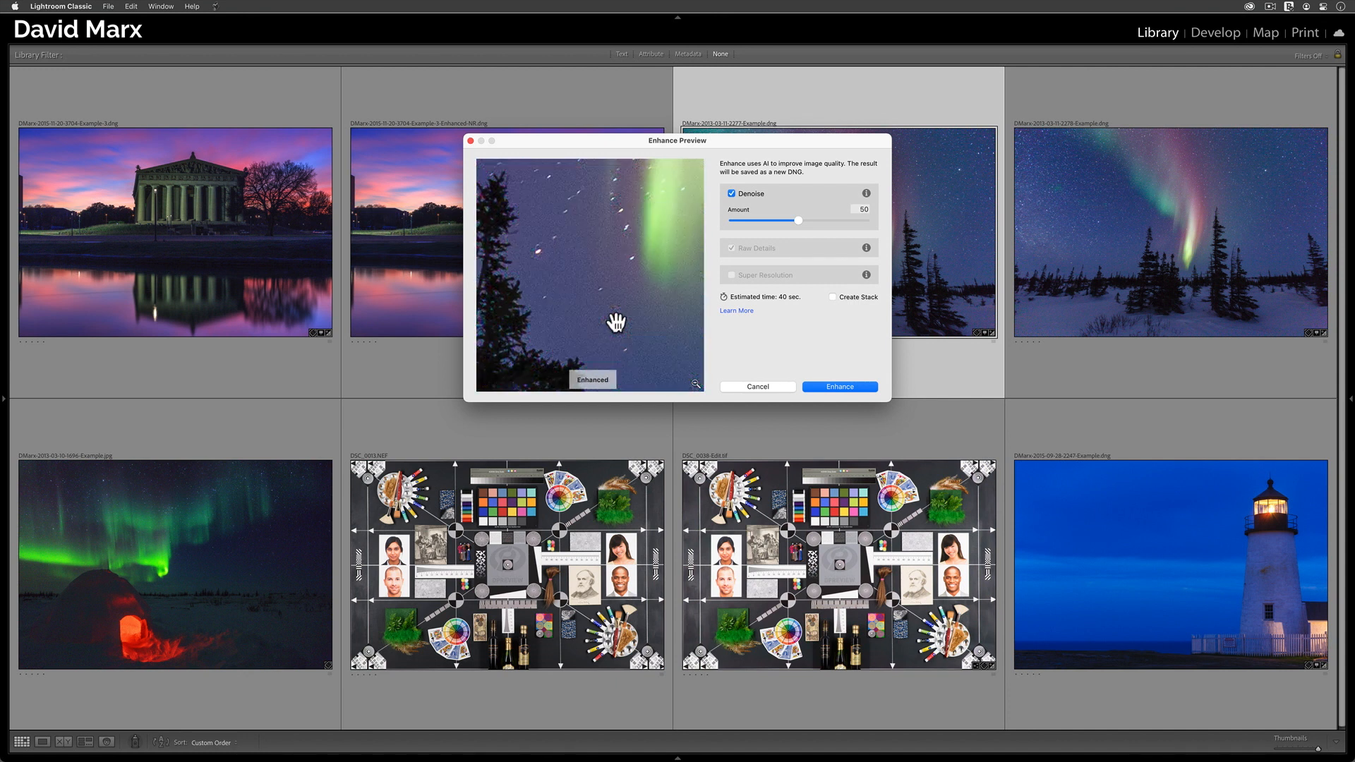
click(837, 387)
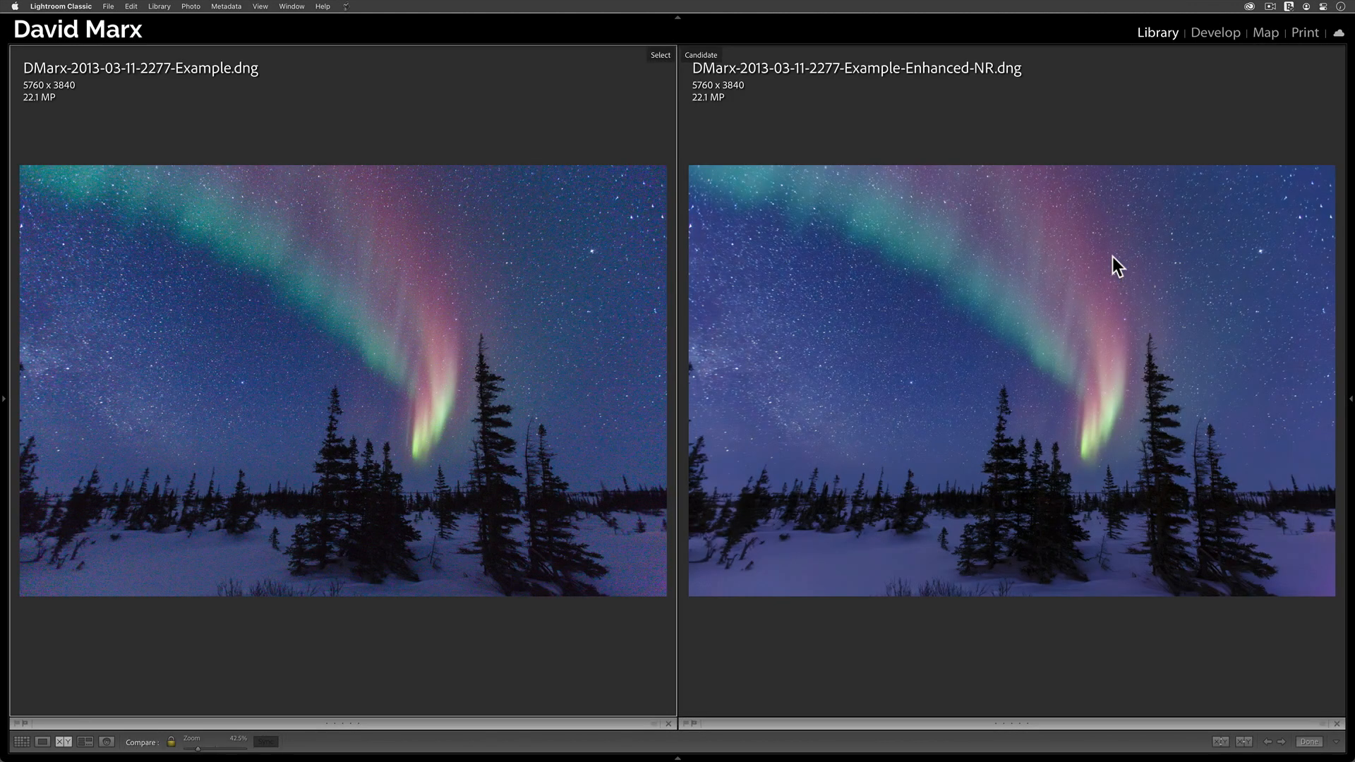
Compare original and Enhanced-NR aurora frames zoomed in on the trees.
click(1115, 265)
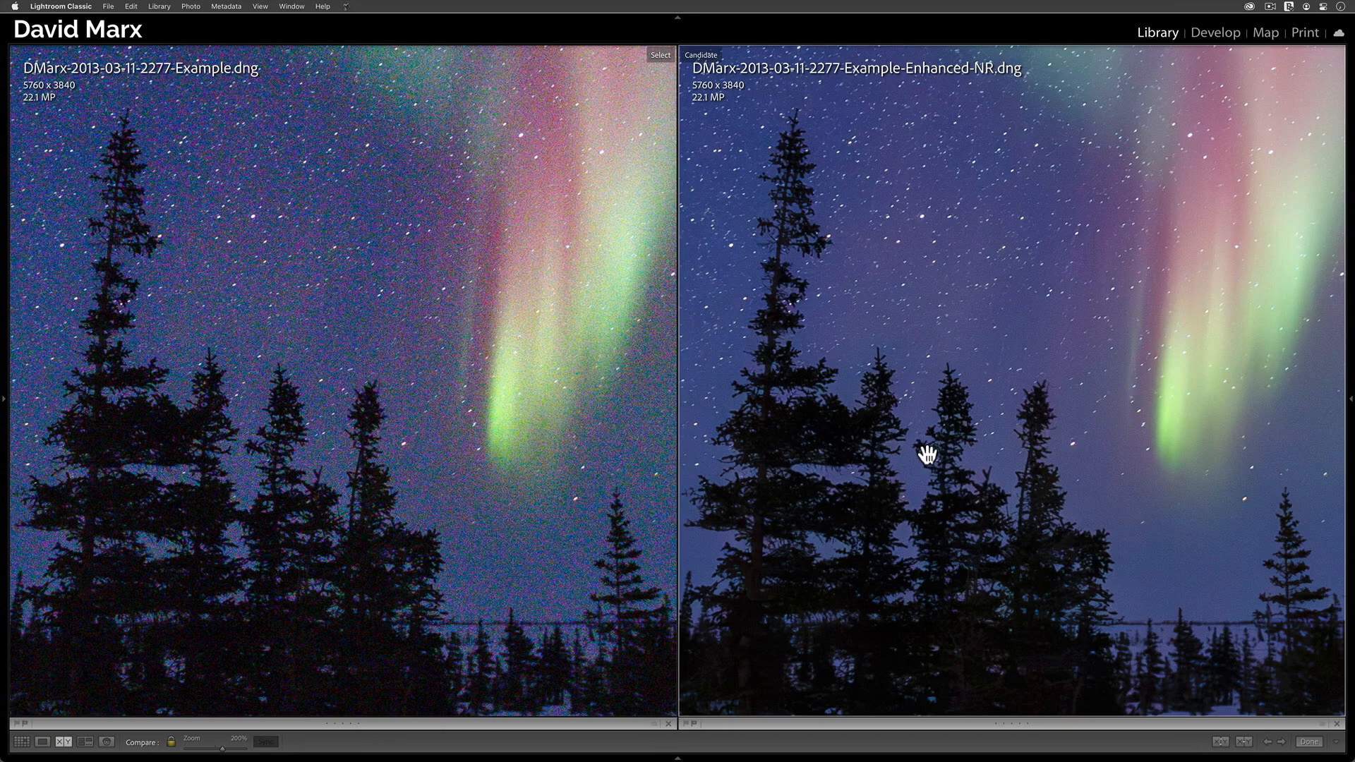
click(1215, 32)
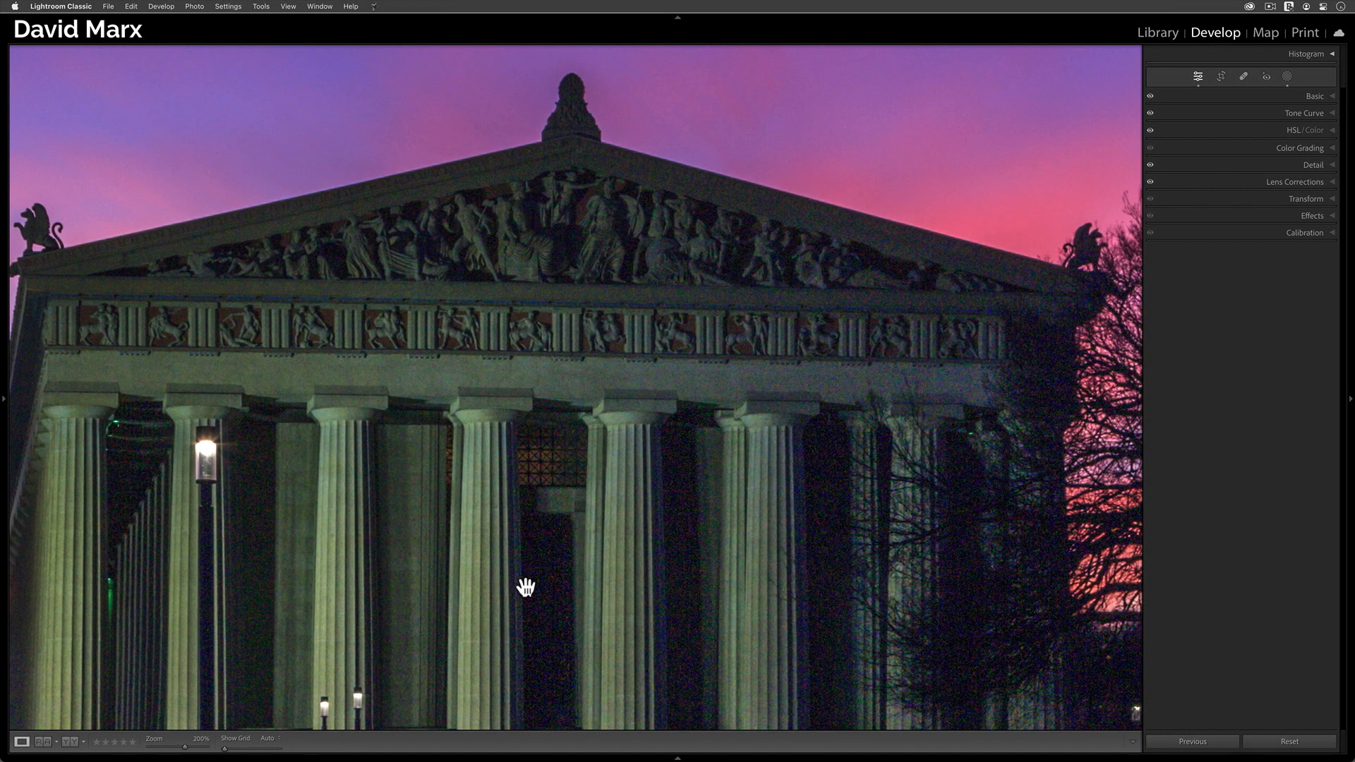
mouse_move(549, 600)
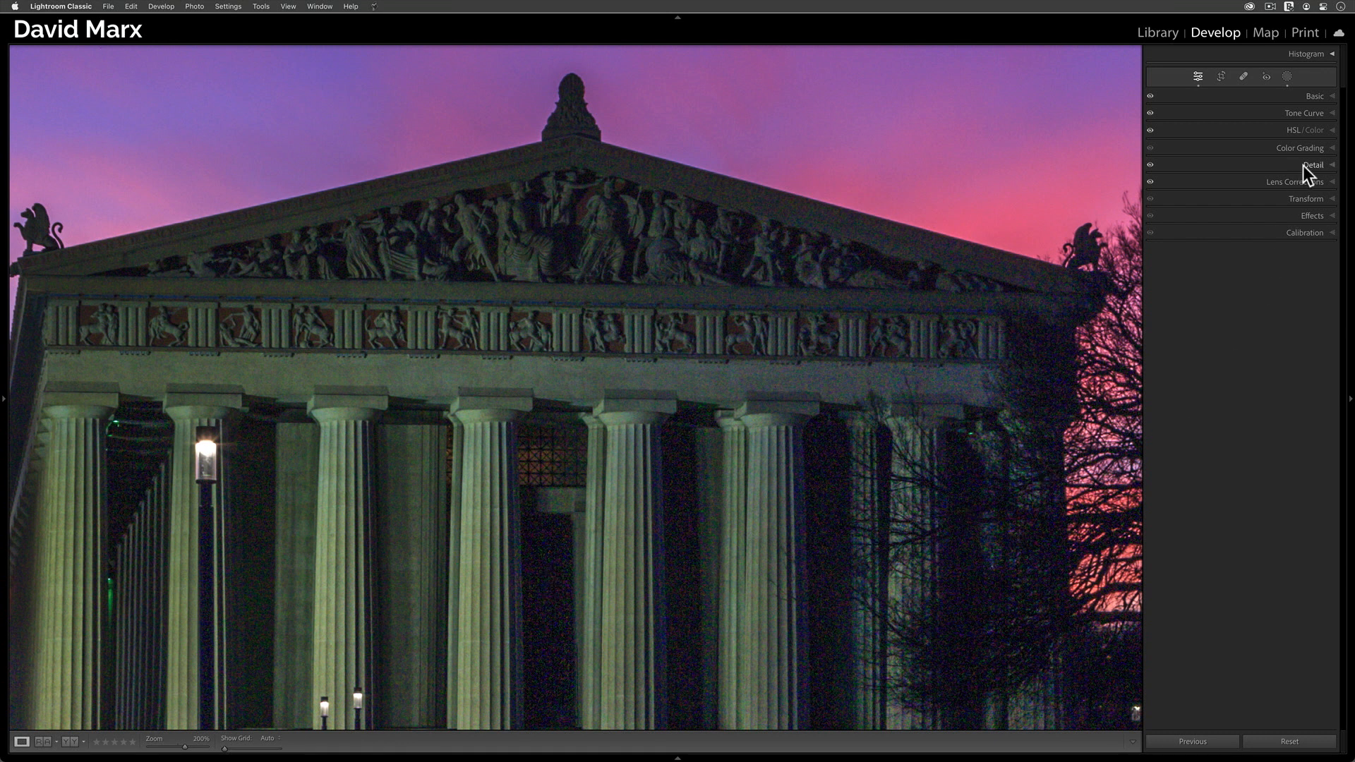
Expand the Detail panel showing the Parthenon photo's sharpening and noise reduction settings.
click(1311, 163)
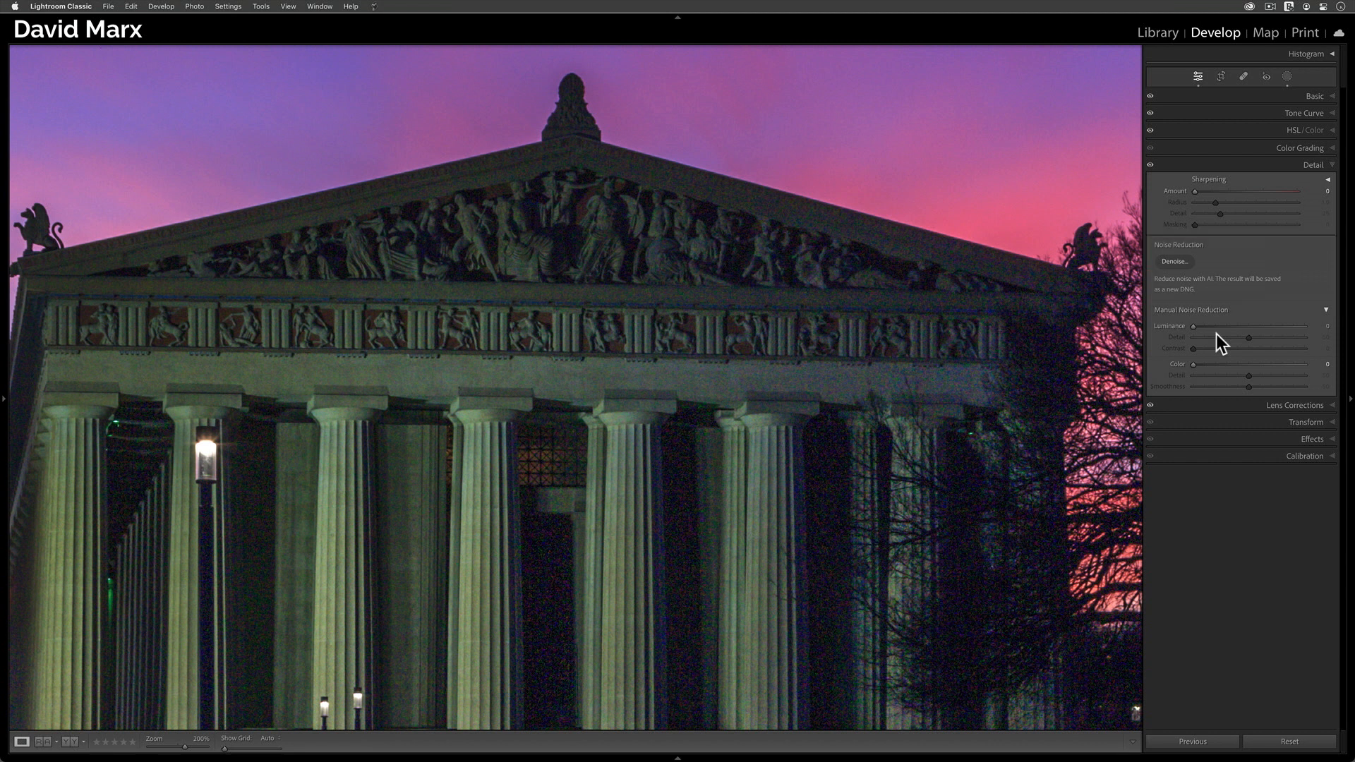
mouse_move(1193, 271)
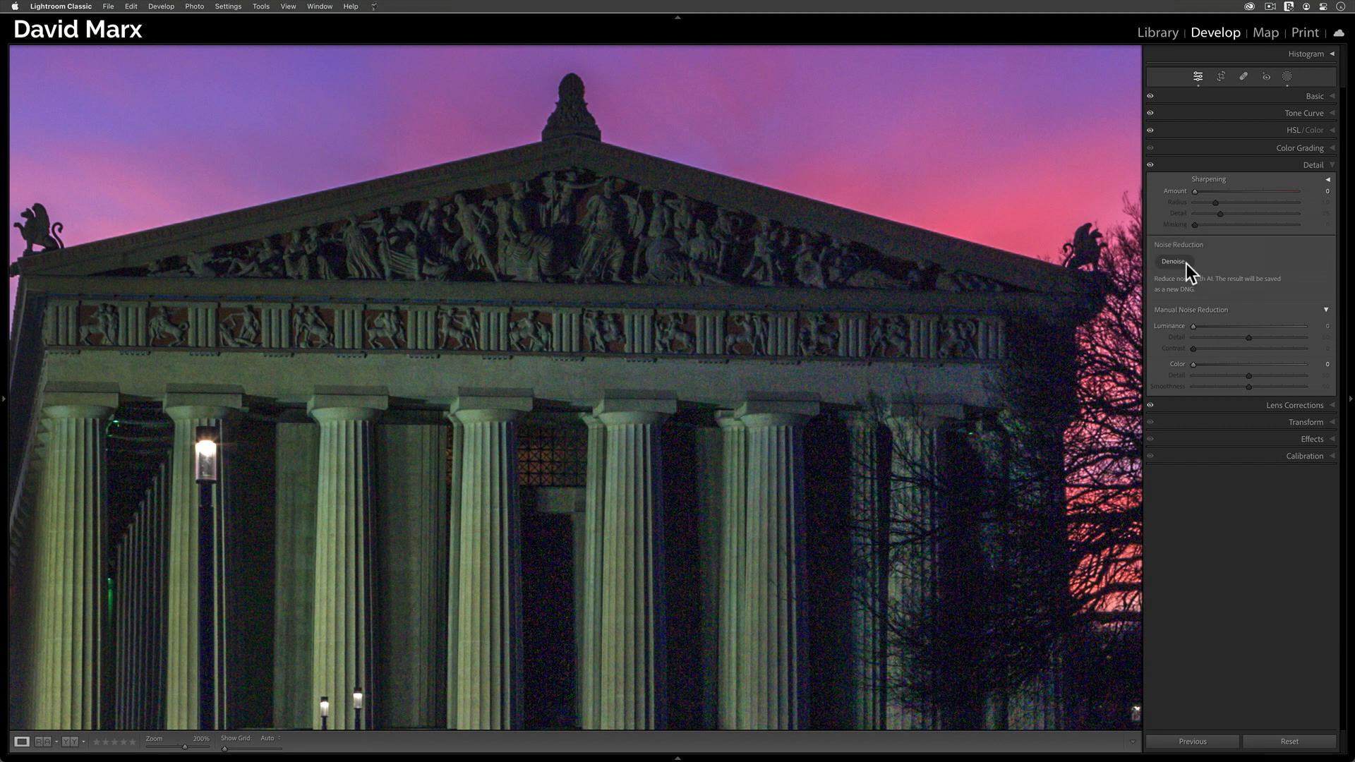
Bring up the Denoise preview for the Parthenon photo with Amount at 50.
click(1172, 263)
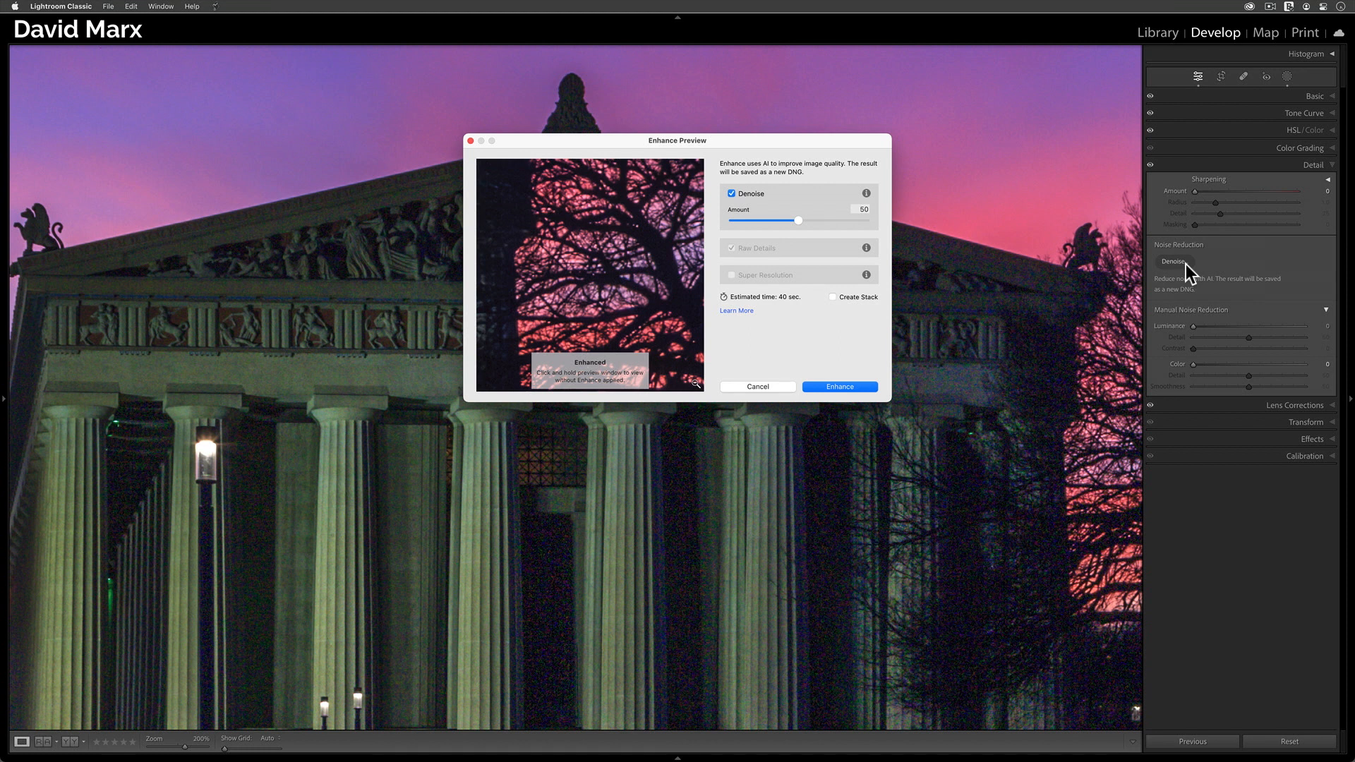
mouse_move(696, 382)
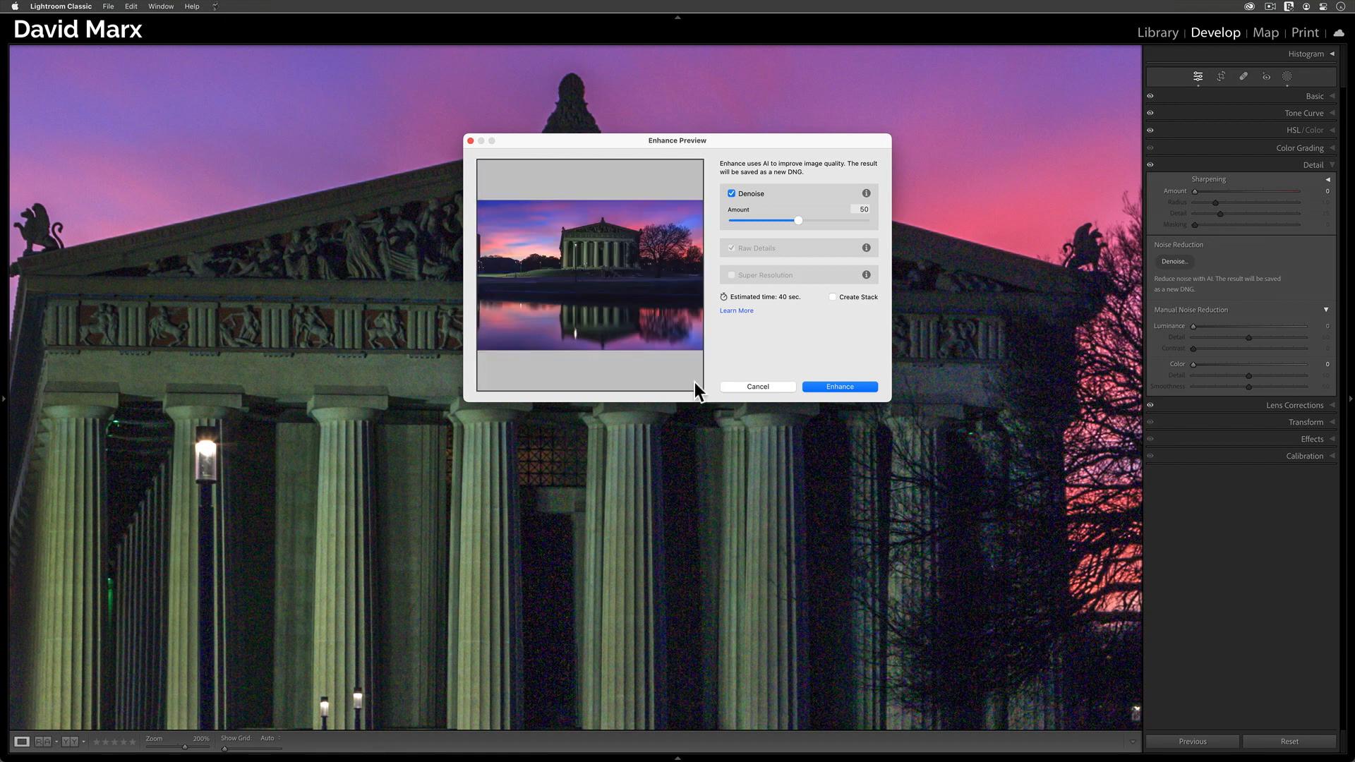
mouse_move(591, 232)
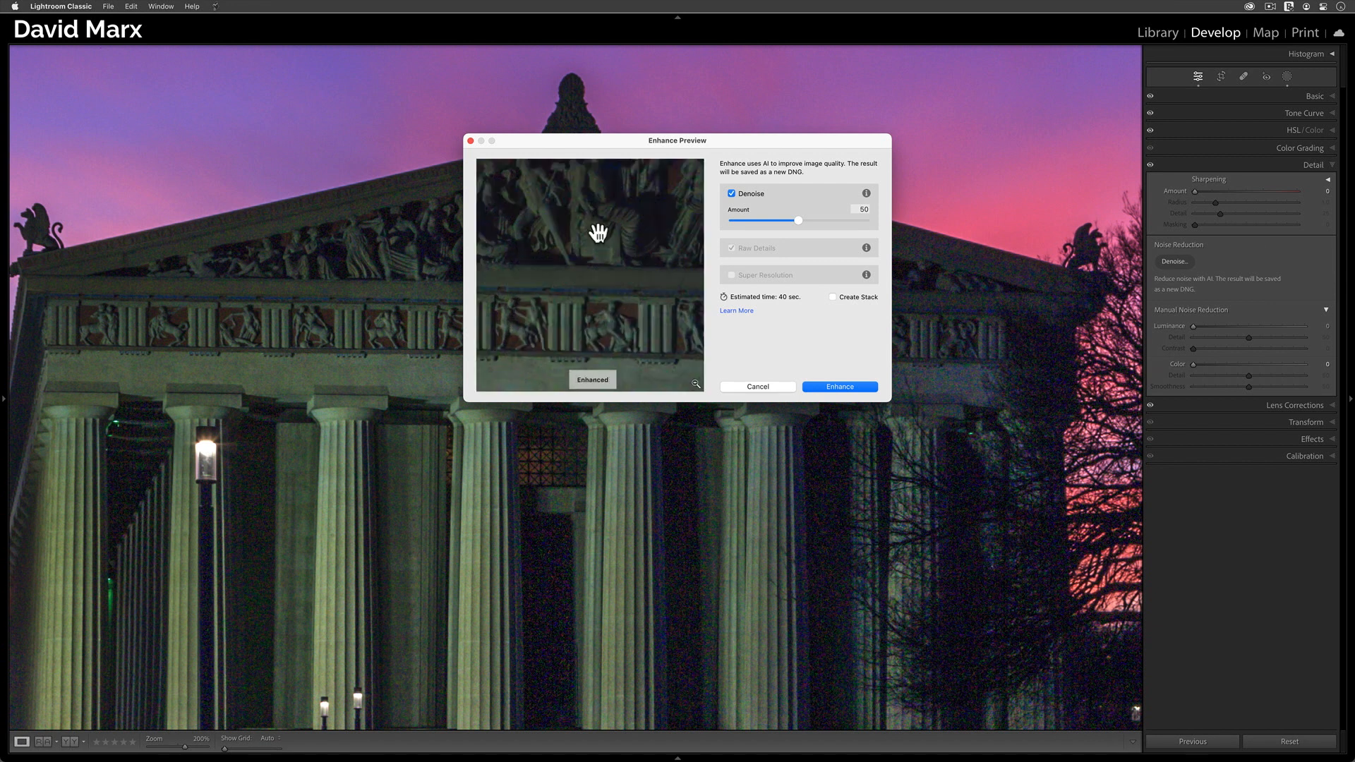
mouse_move(669, 220)
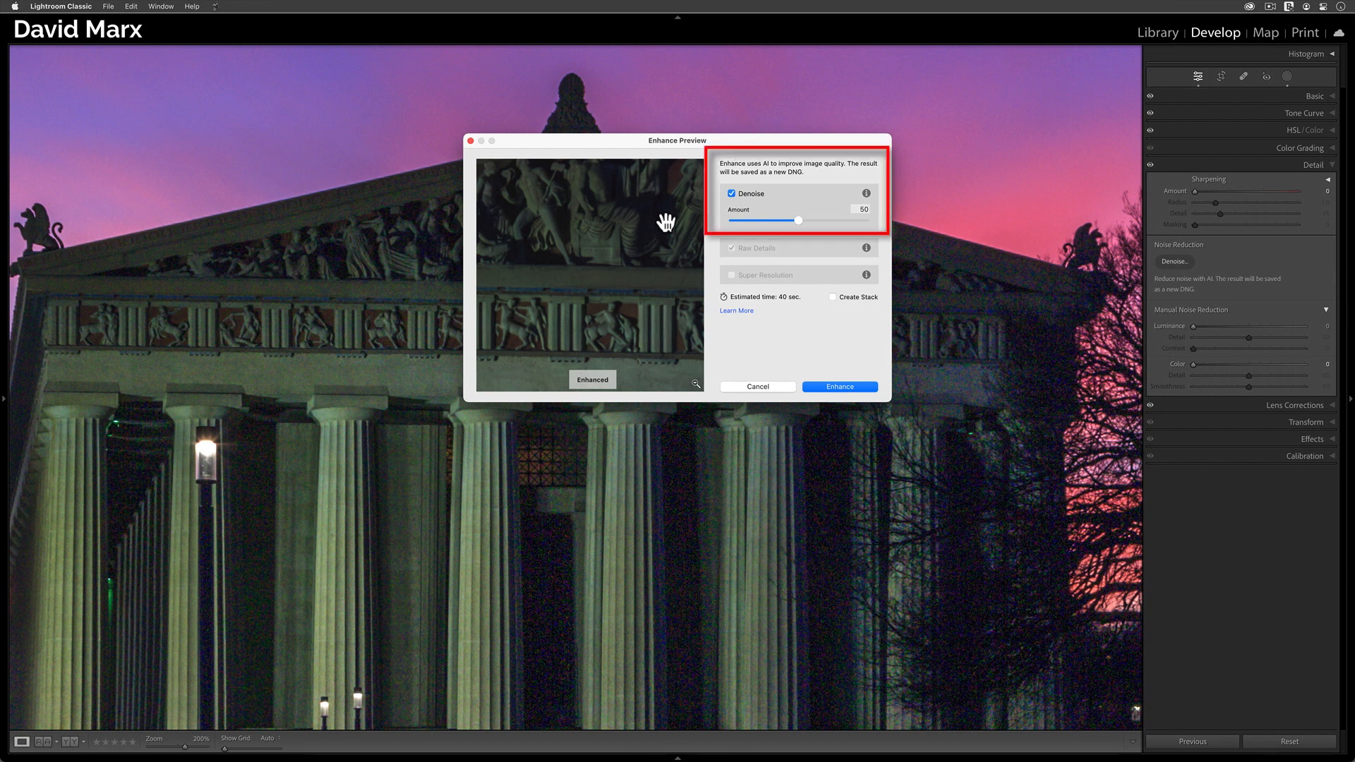
mouse_move(783, 234)
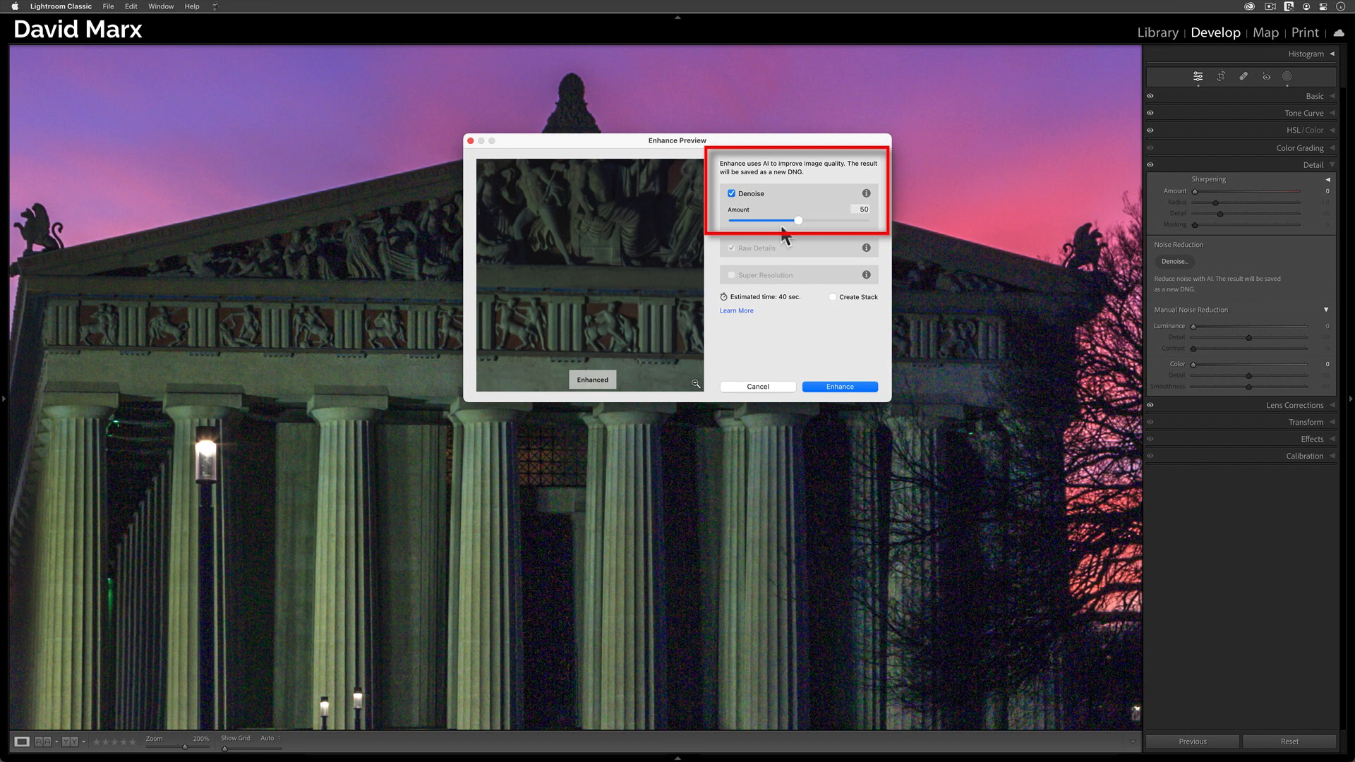
mouse_move(798, 339)
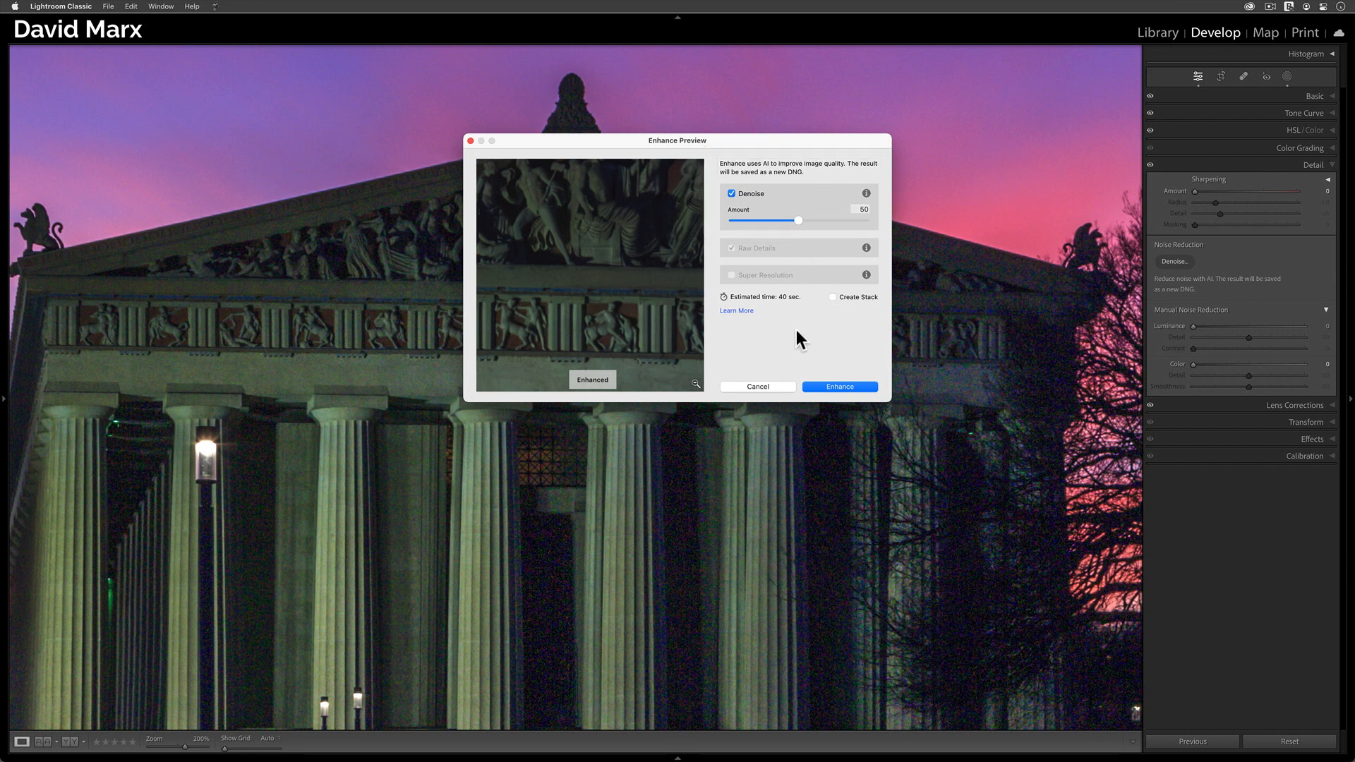
mouse_move(859, 320)
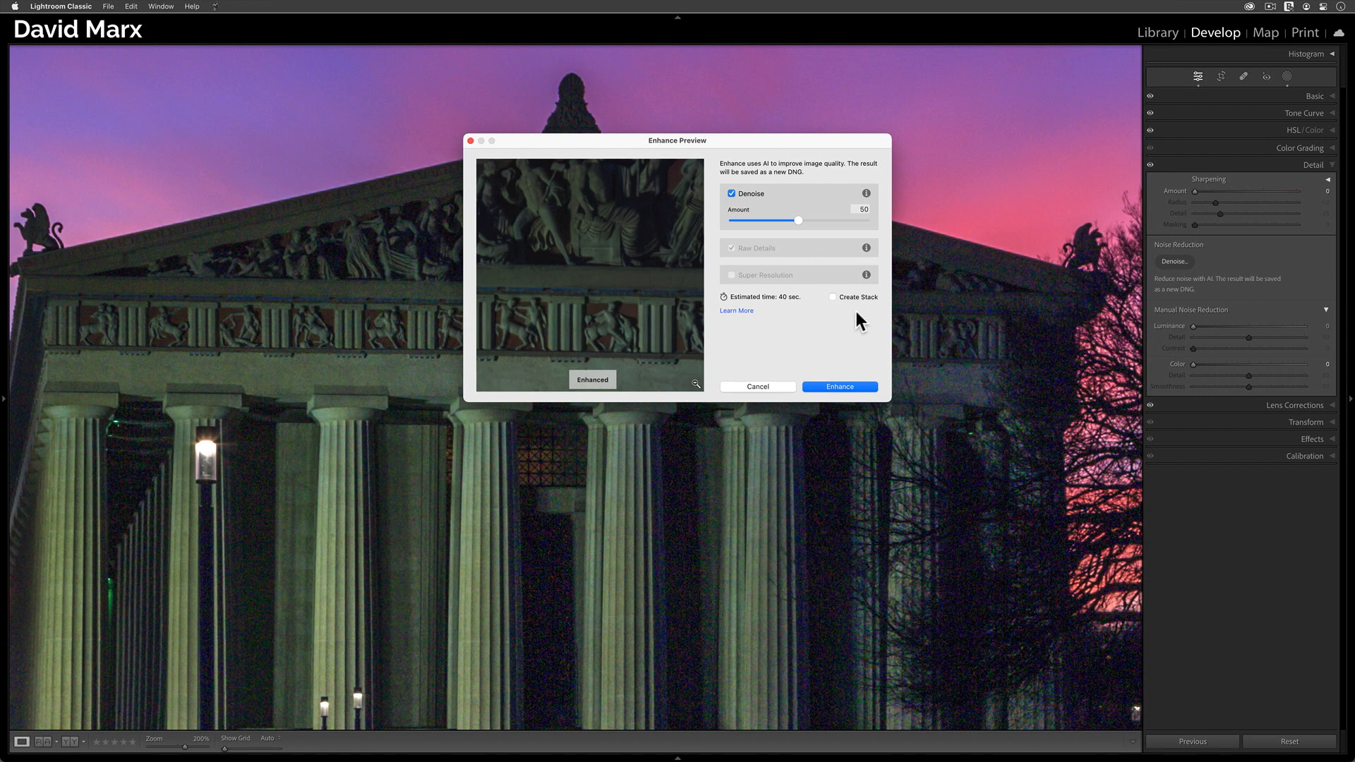
Create the Parthenon Enhanced-NR DNG and return to the Library grid.
click(837, 387)
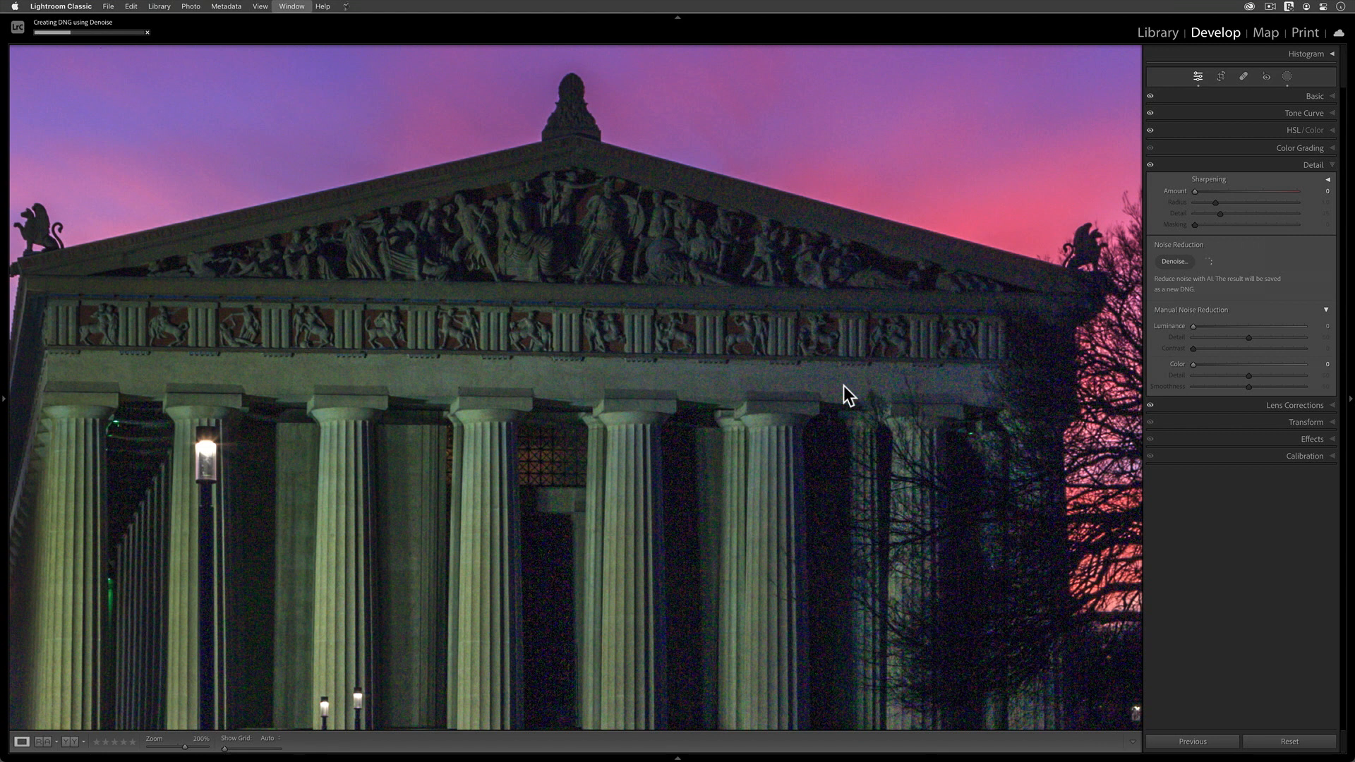
click(1156, 32)
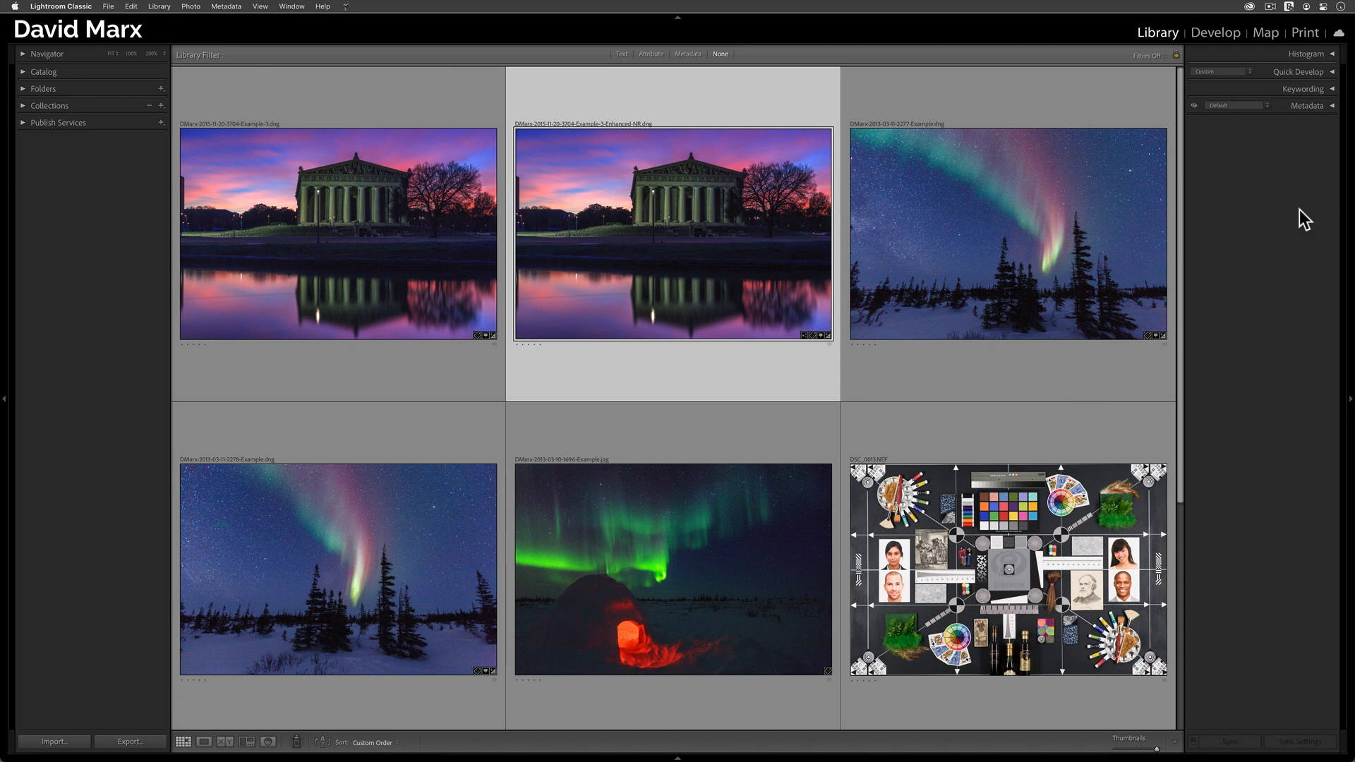
mouse_move(882, 233)
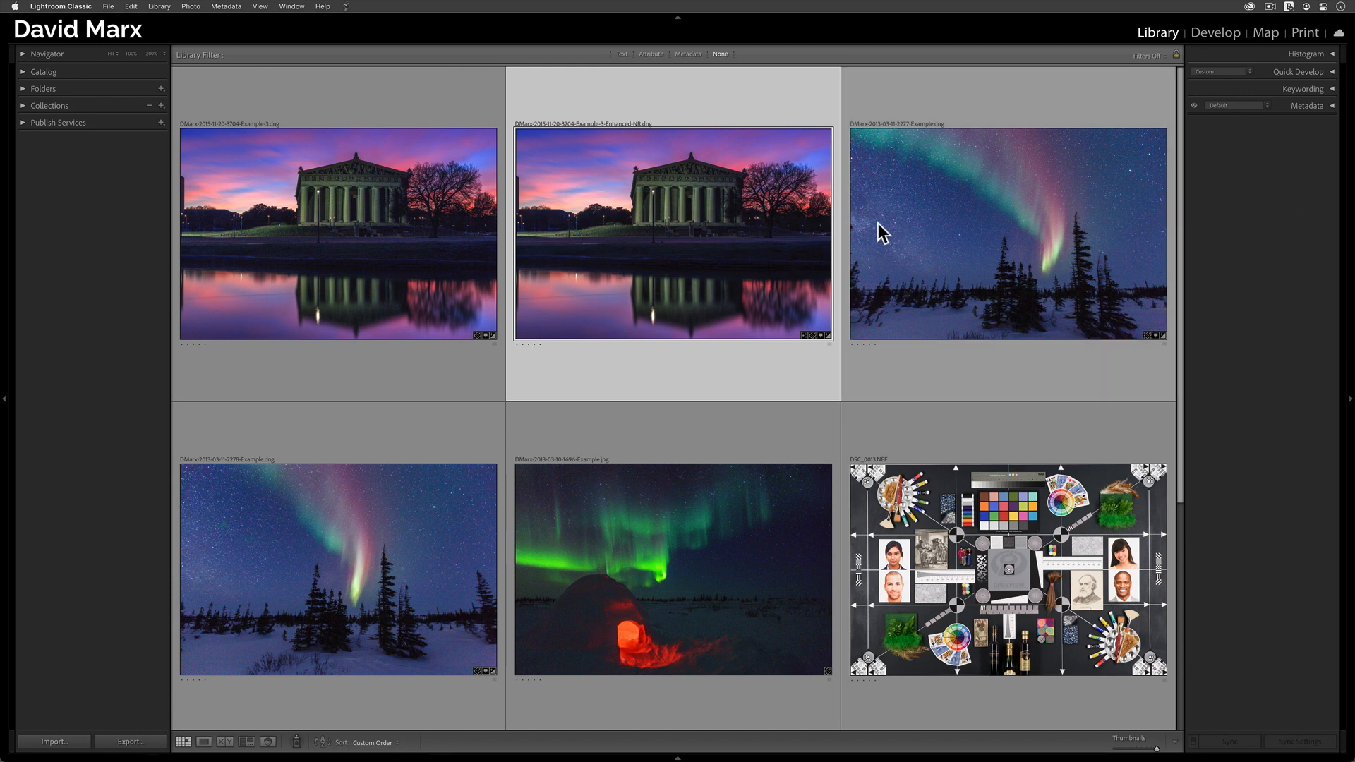
mouse_move(436, 244)
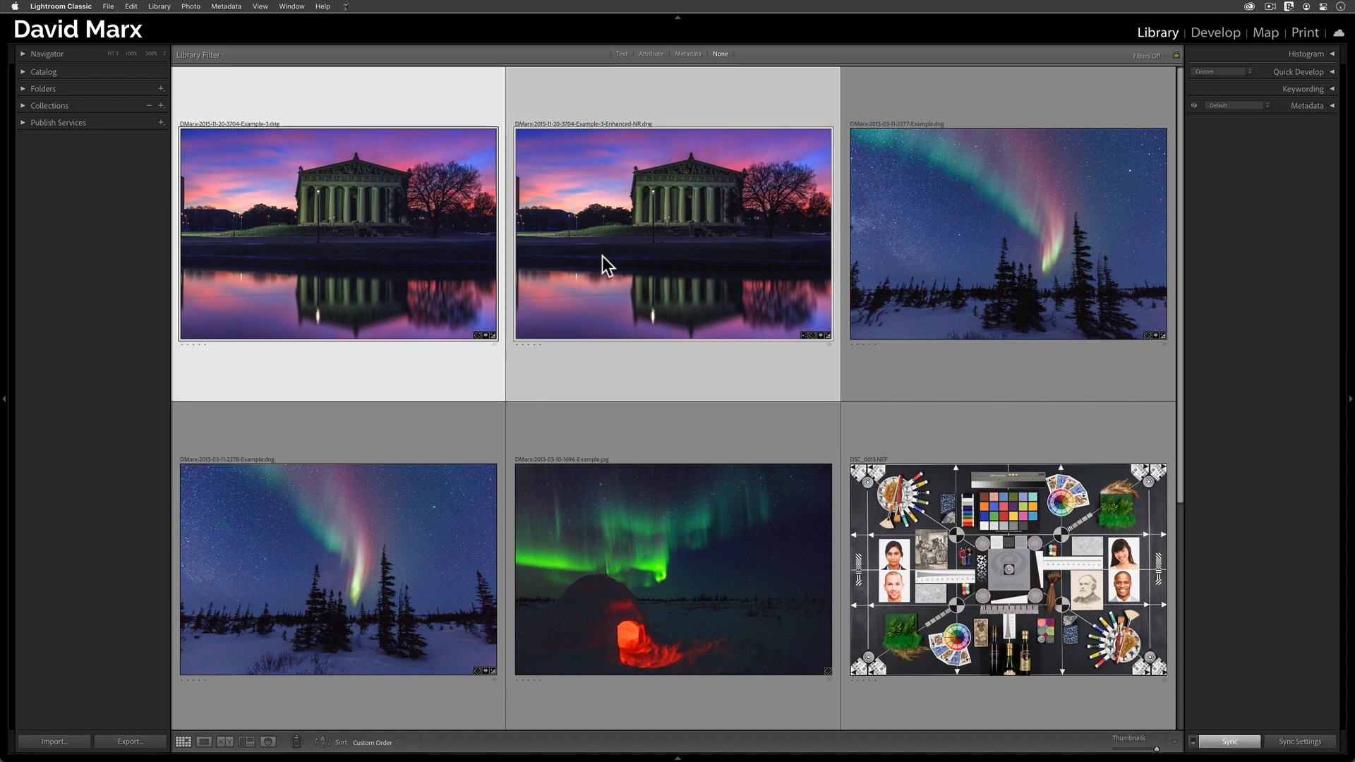
Compare original and Enhanced-NR Parthenon photos side by side, zoomed to 300% on the columns.
click(224, 741)
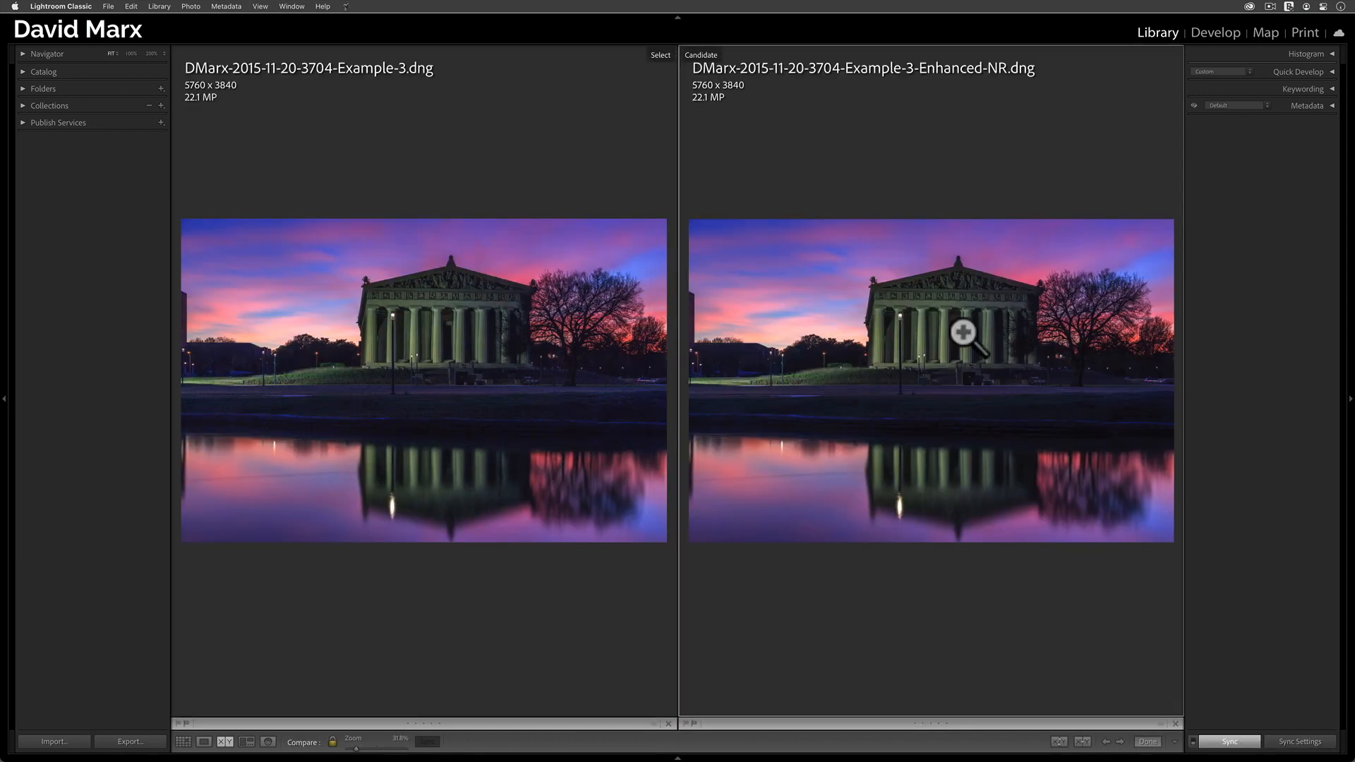
click(961, 333)
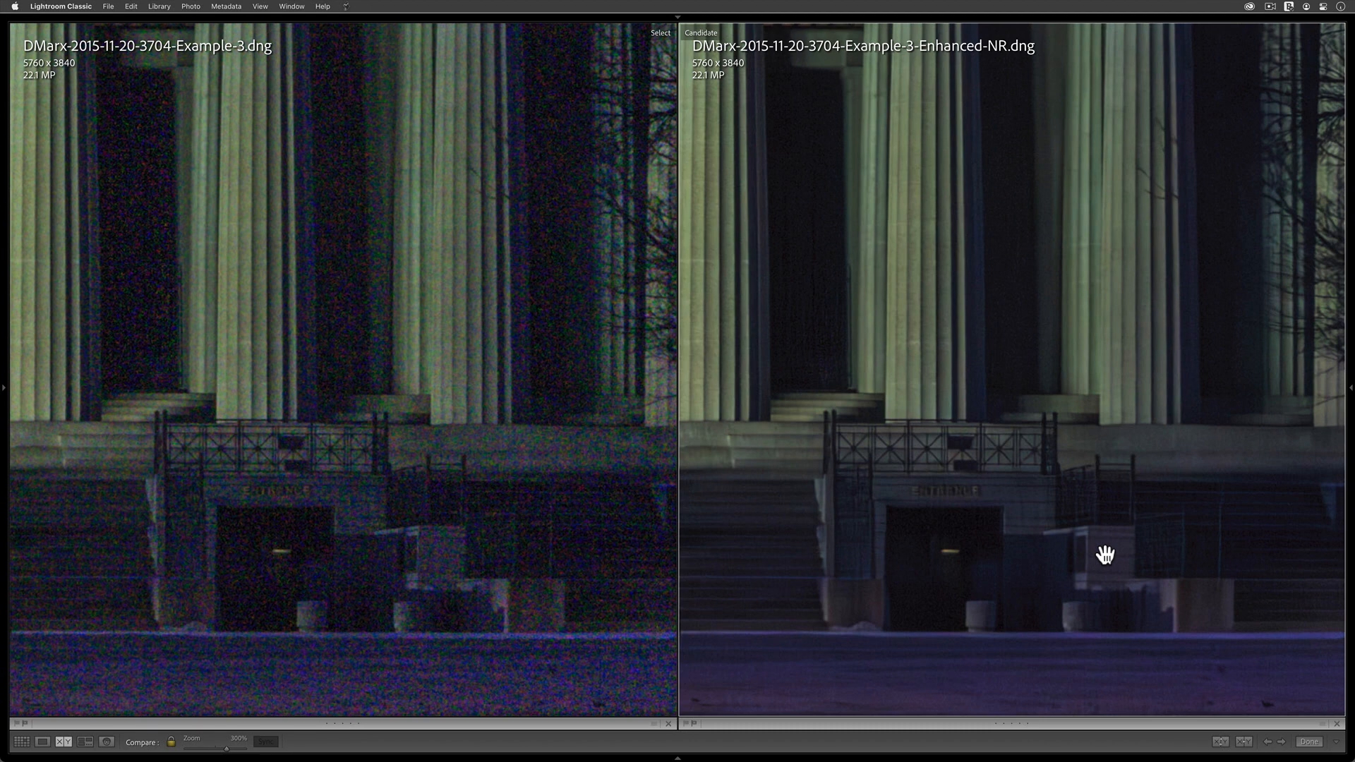
From the grid, bring up the Enhance preview for the aurora photo via Photo > Enhance.
click(22, 741)
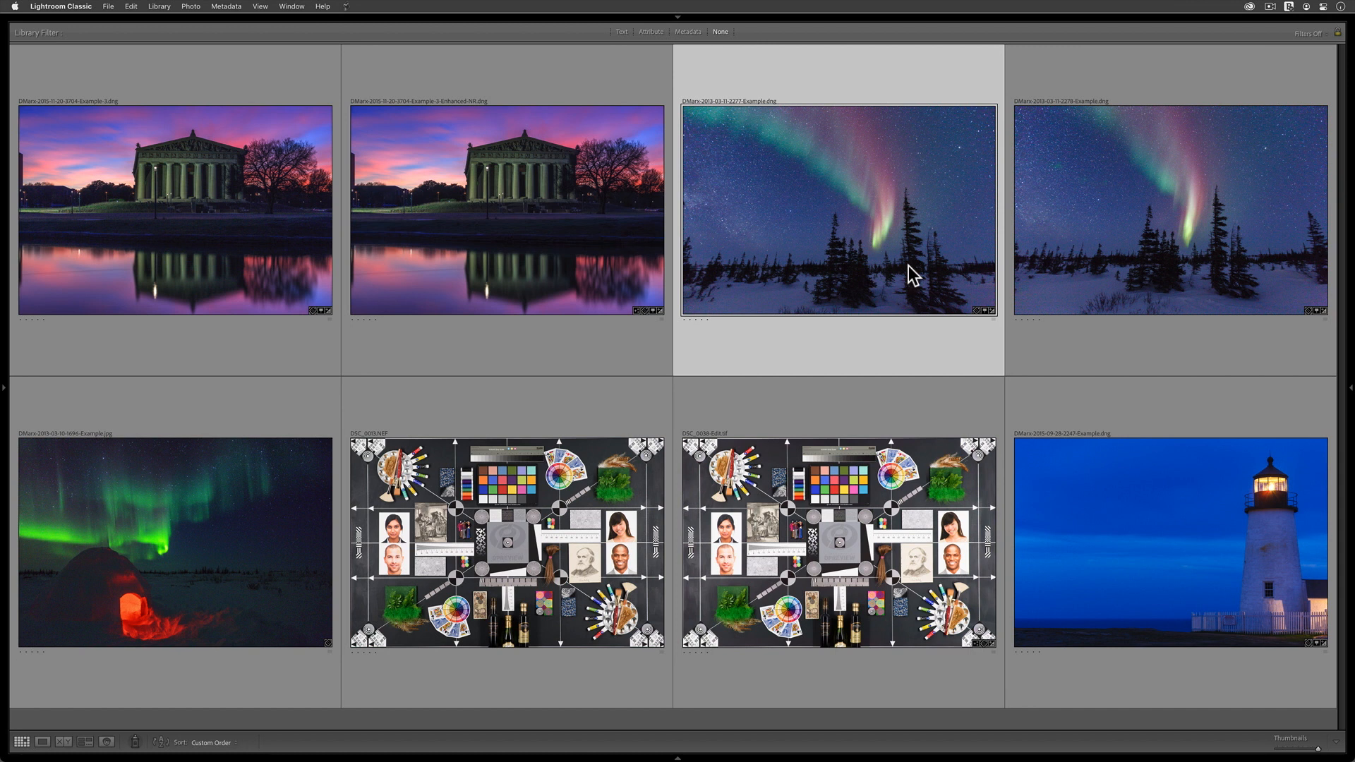
mouse_move(761, 202)
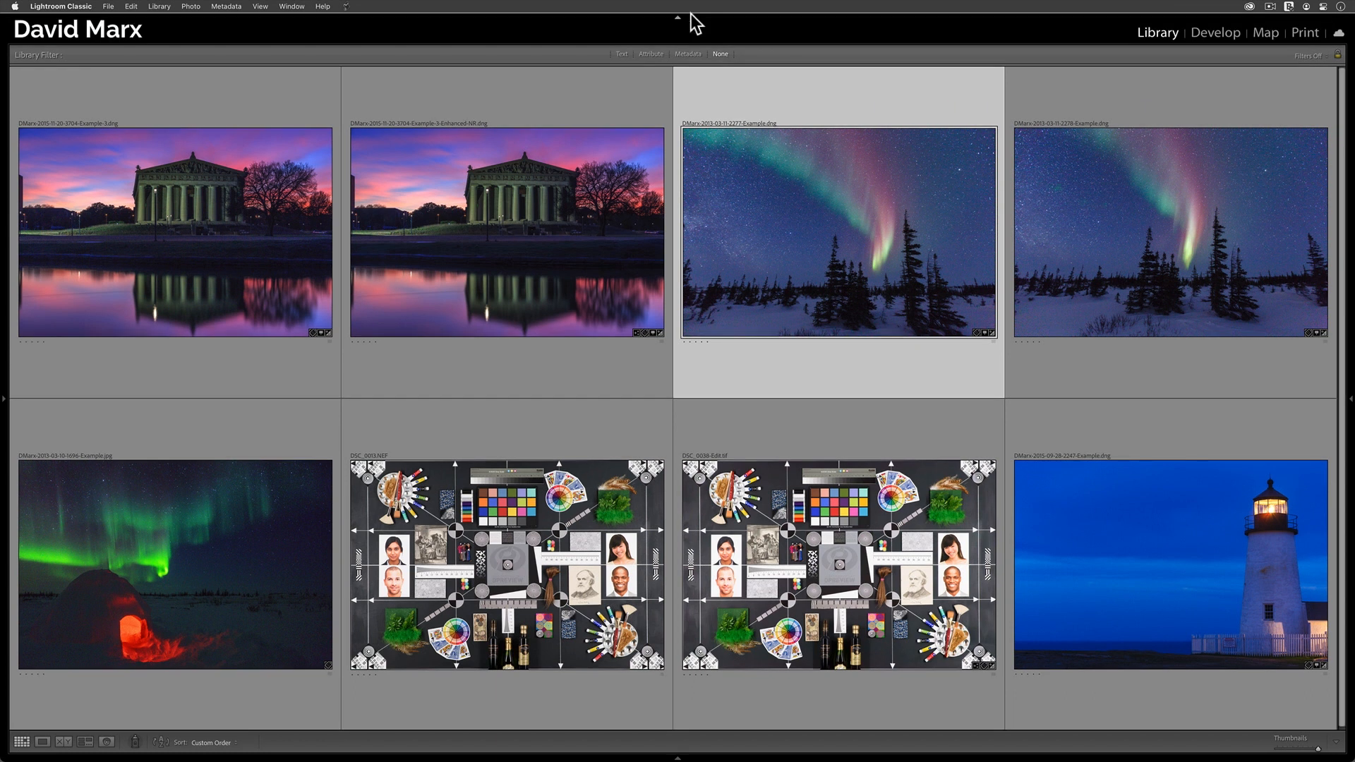
mouse_move(646, 18)
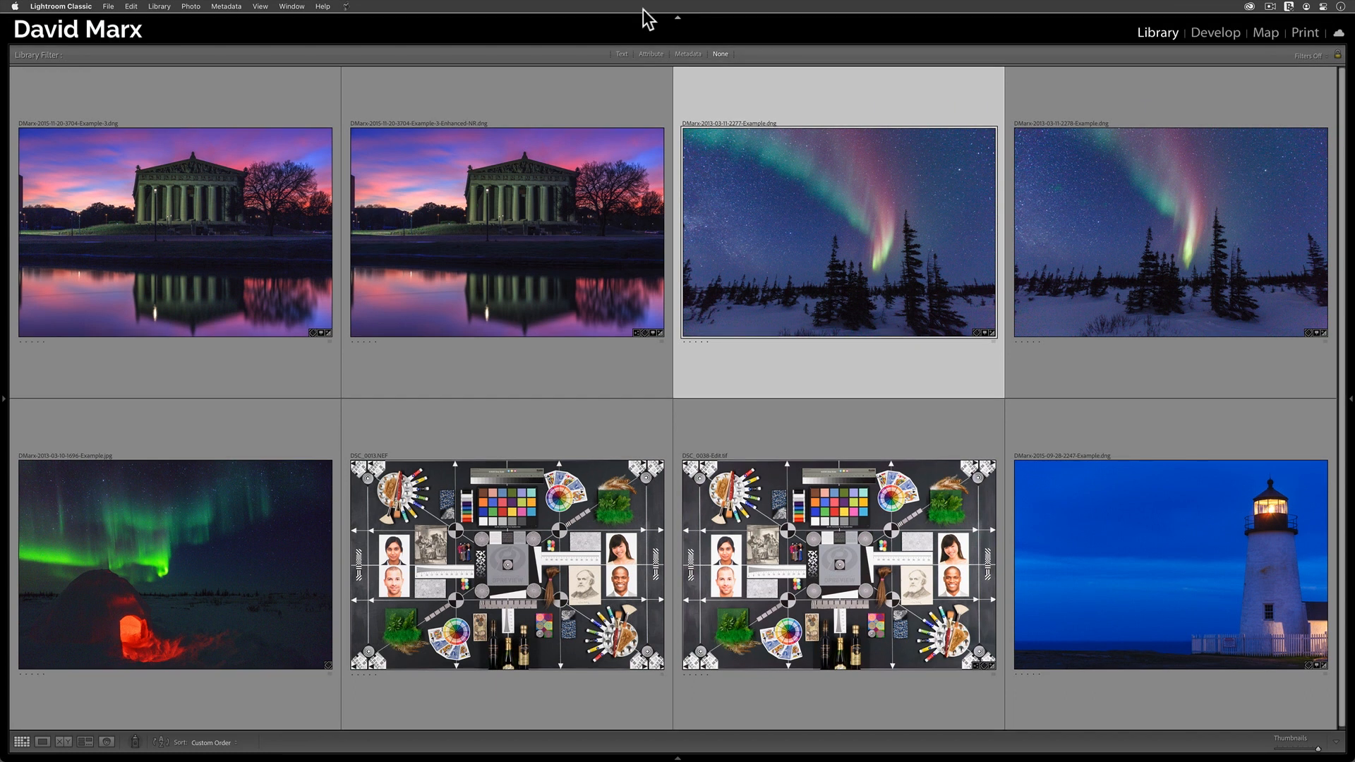
click(191, 5)
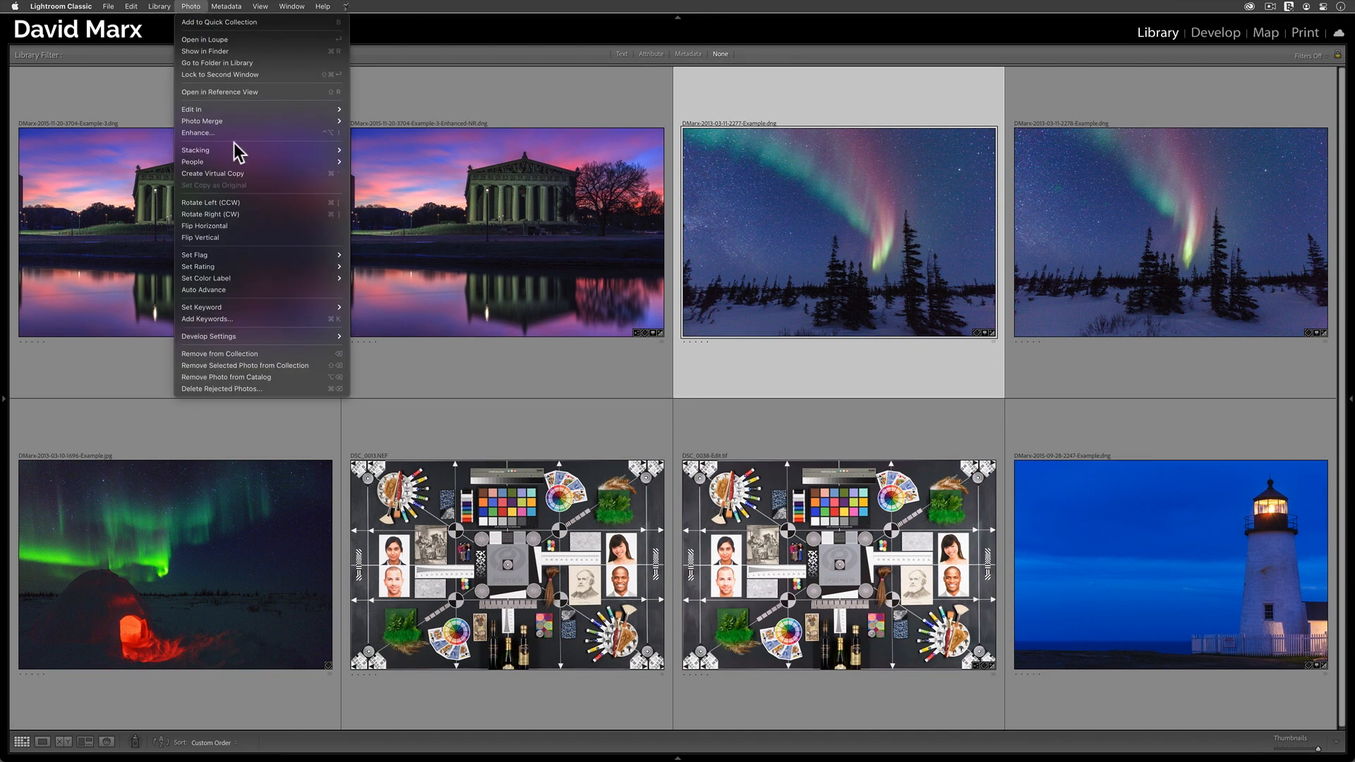
mouse_move(233, 133)
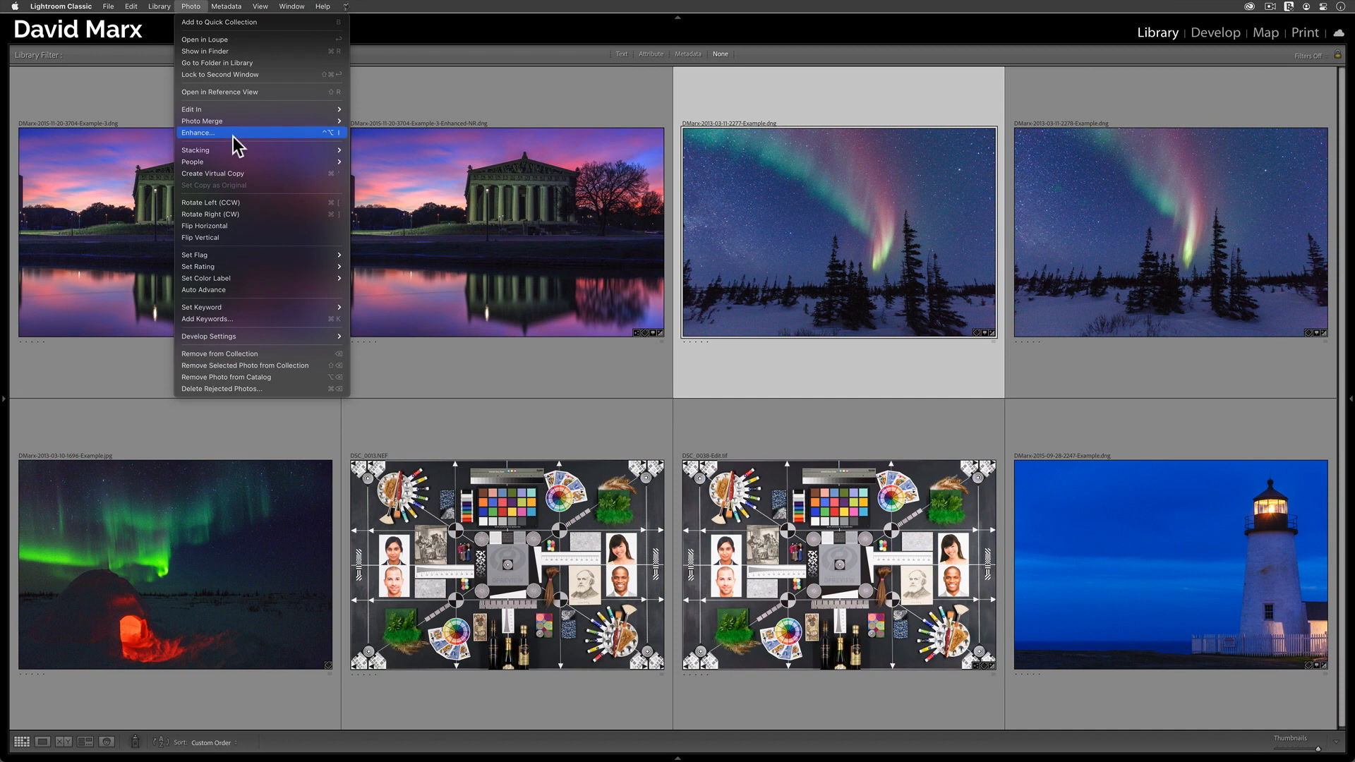
click(197, 133)
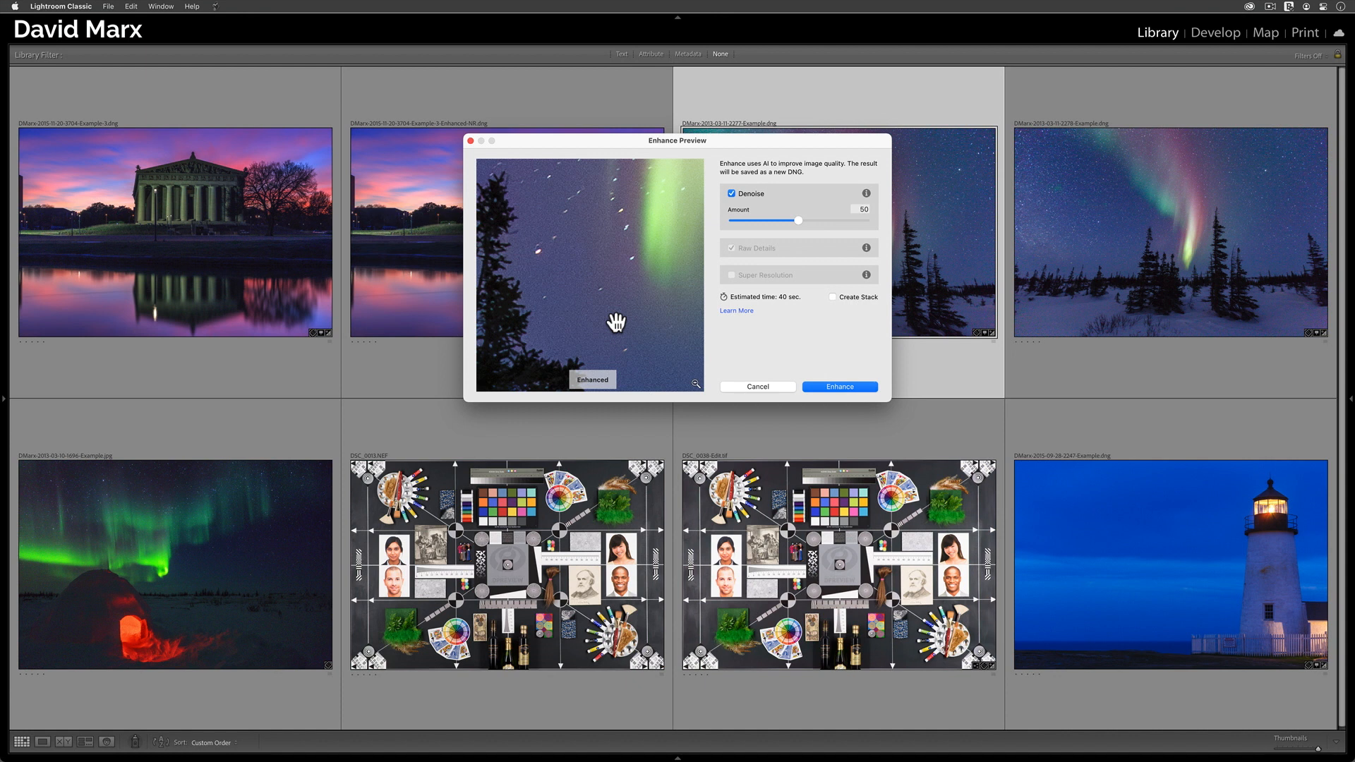
mouse_move(803, 229)
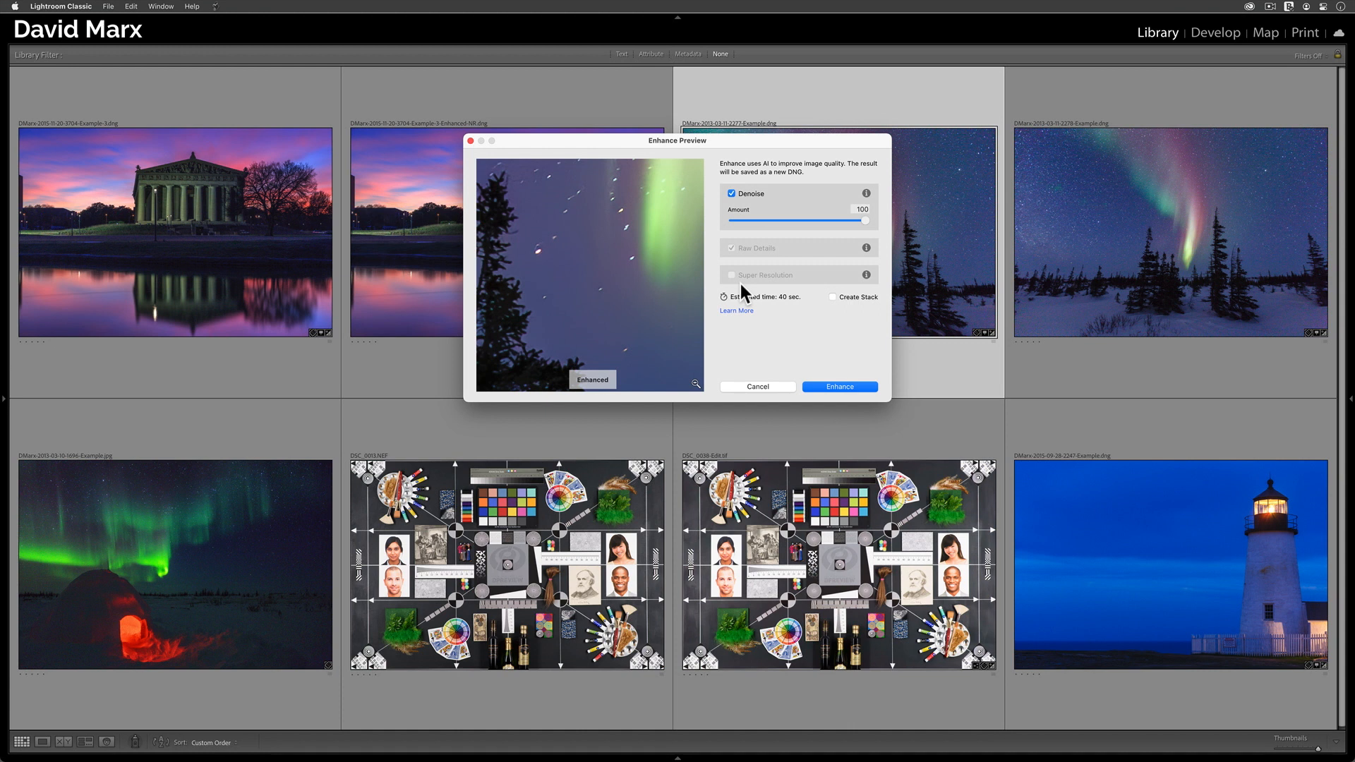
mouse_move(601, 312)
text(75)
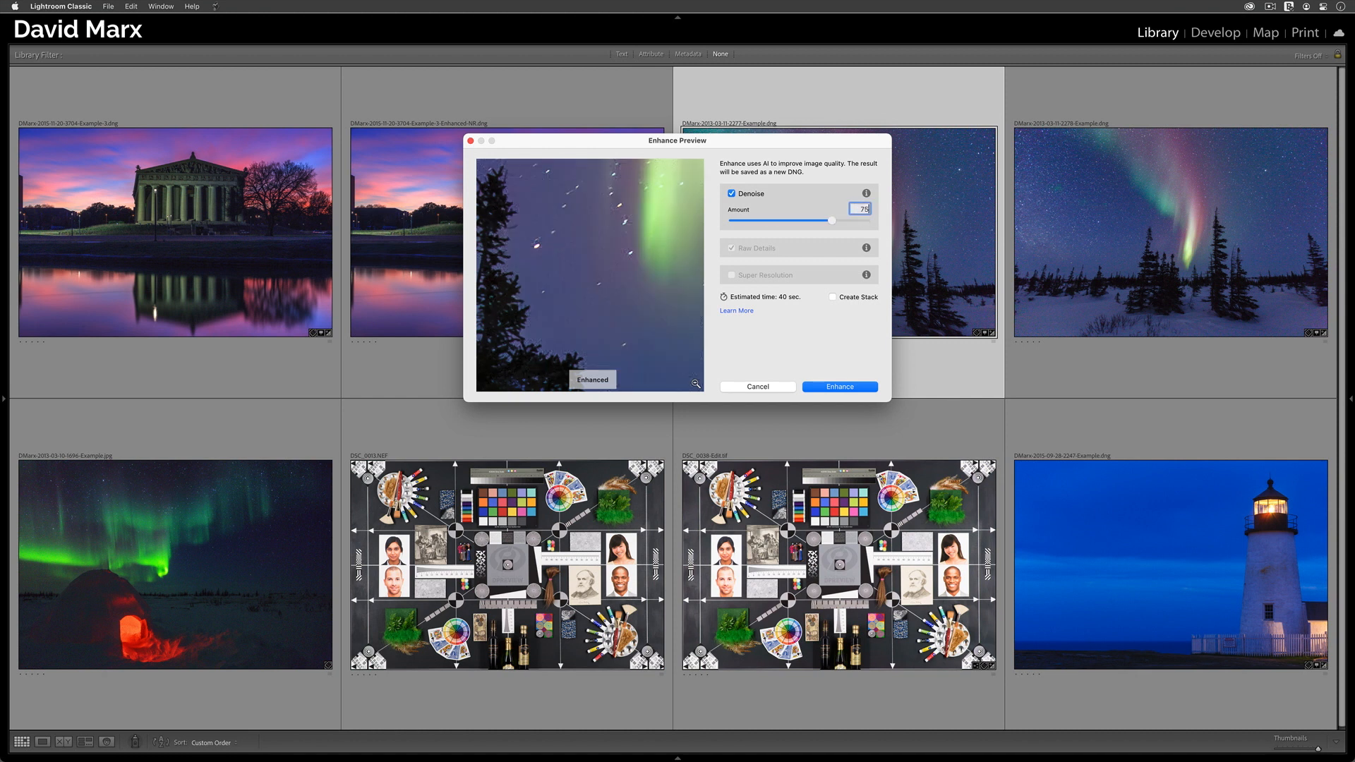
mouse_move(868, 223)
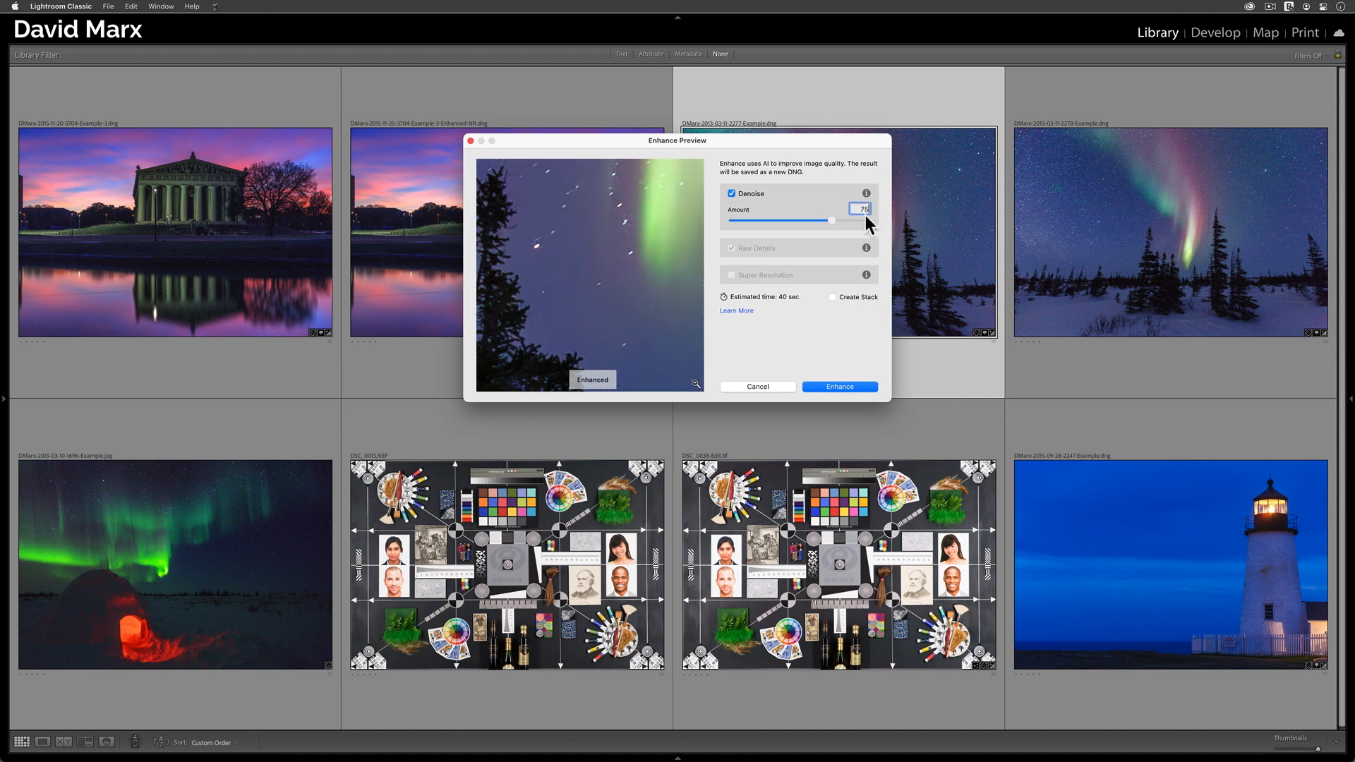
mouse_move(704, 149)
text(62)
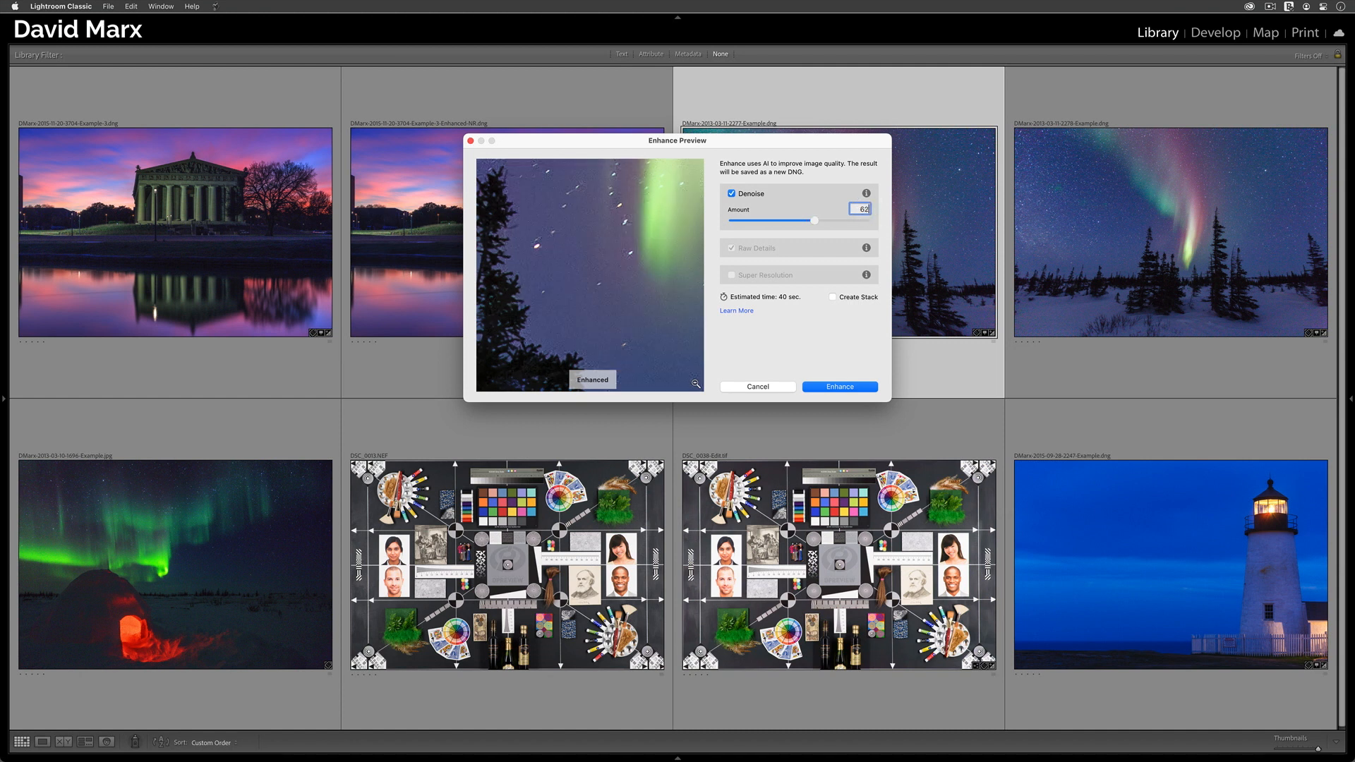
mouse_move(830, 406)
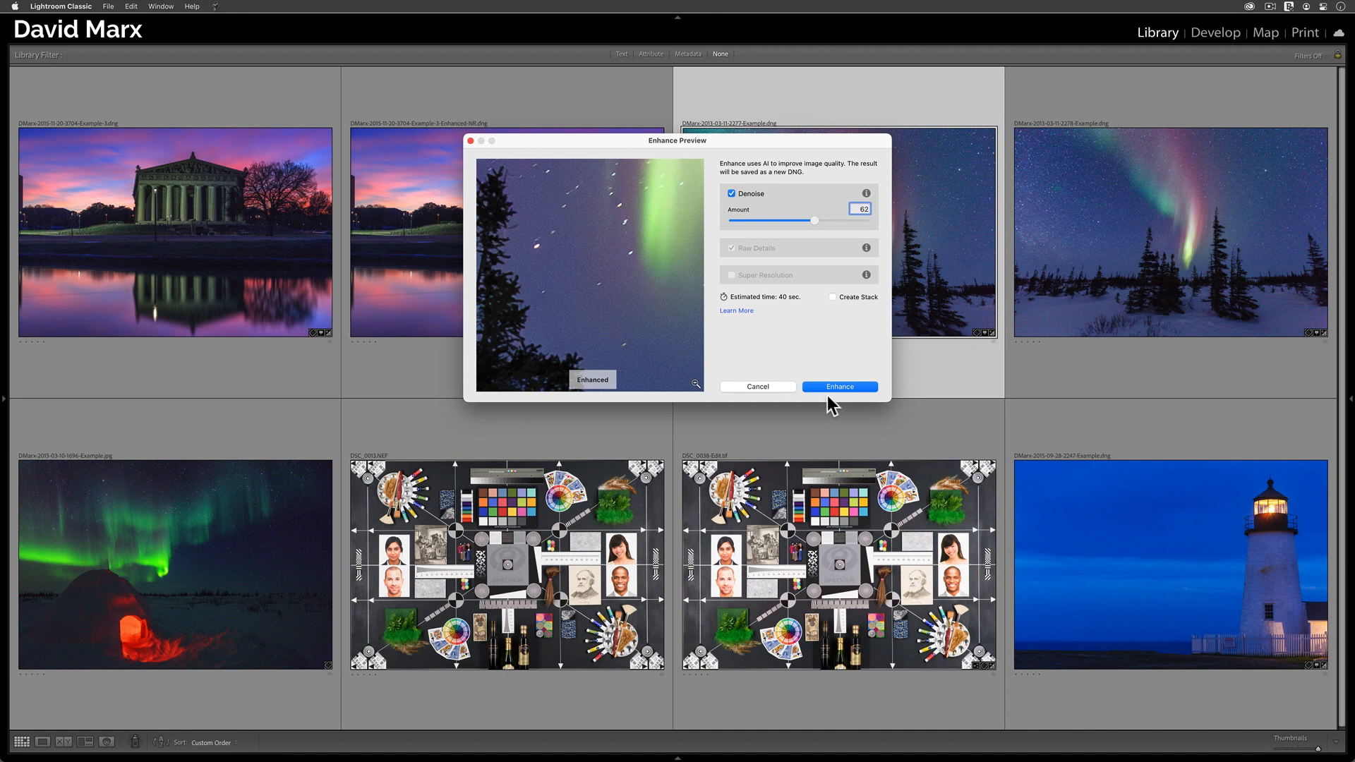
Create the aurora Enhanced-NR DNG and select the new thumbnail for editing.
click(837, 386)
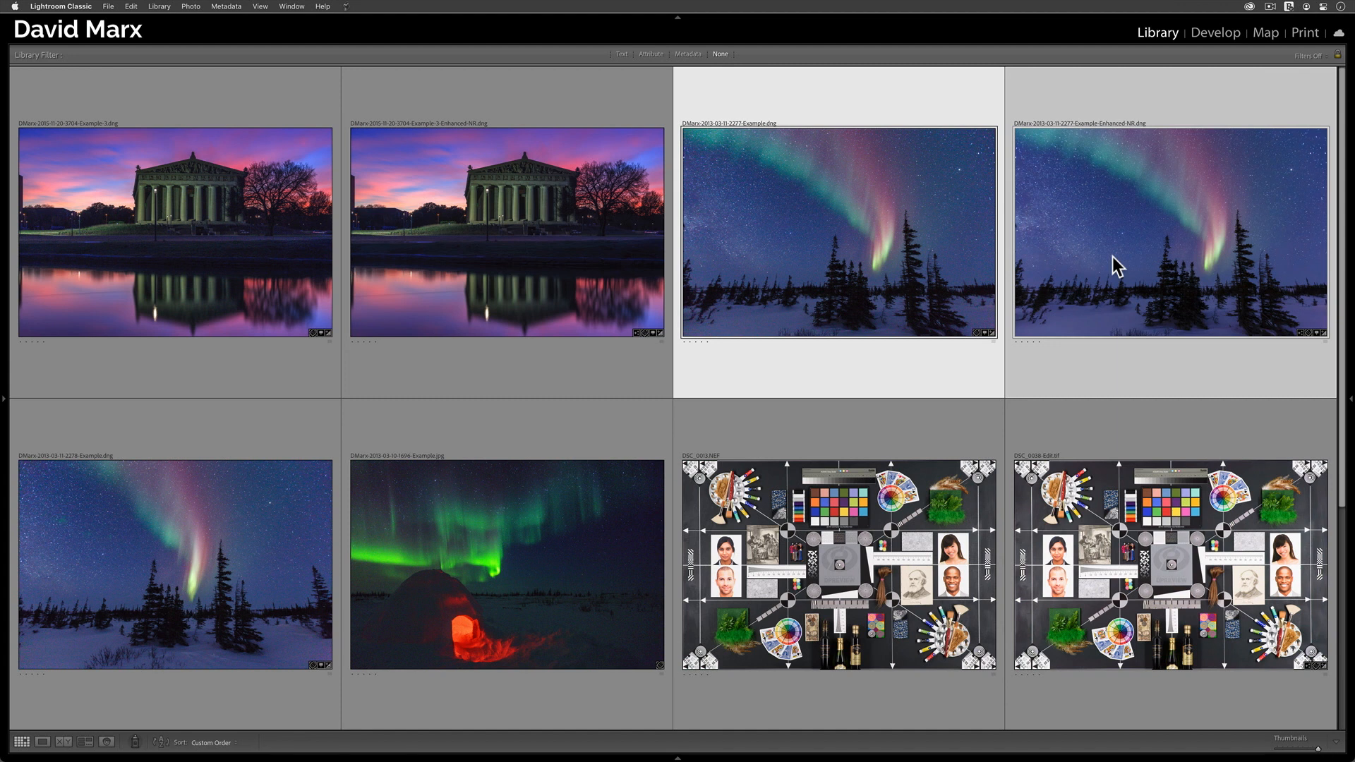
click(63, 741)
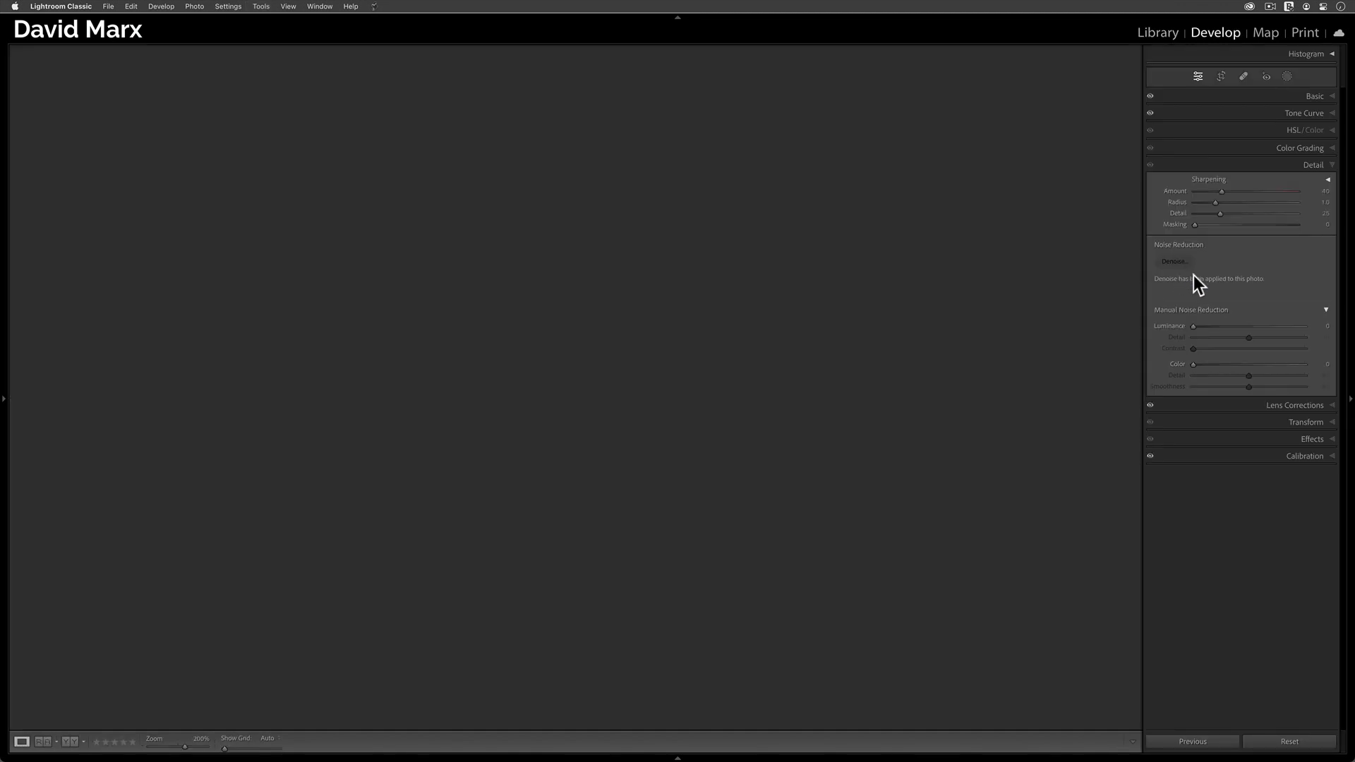
Review the Basic panel's tone and colour sliders, then return to the Library grid.
click(1313, 96)
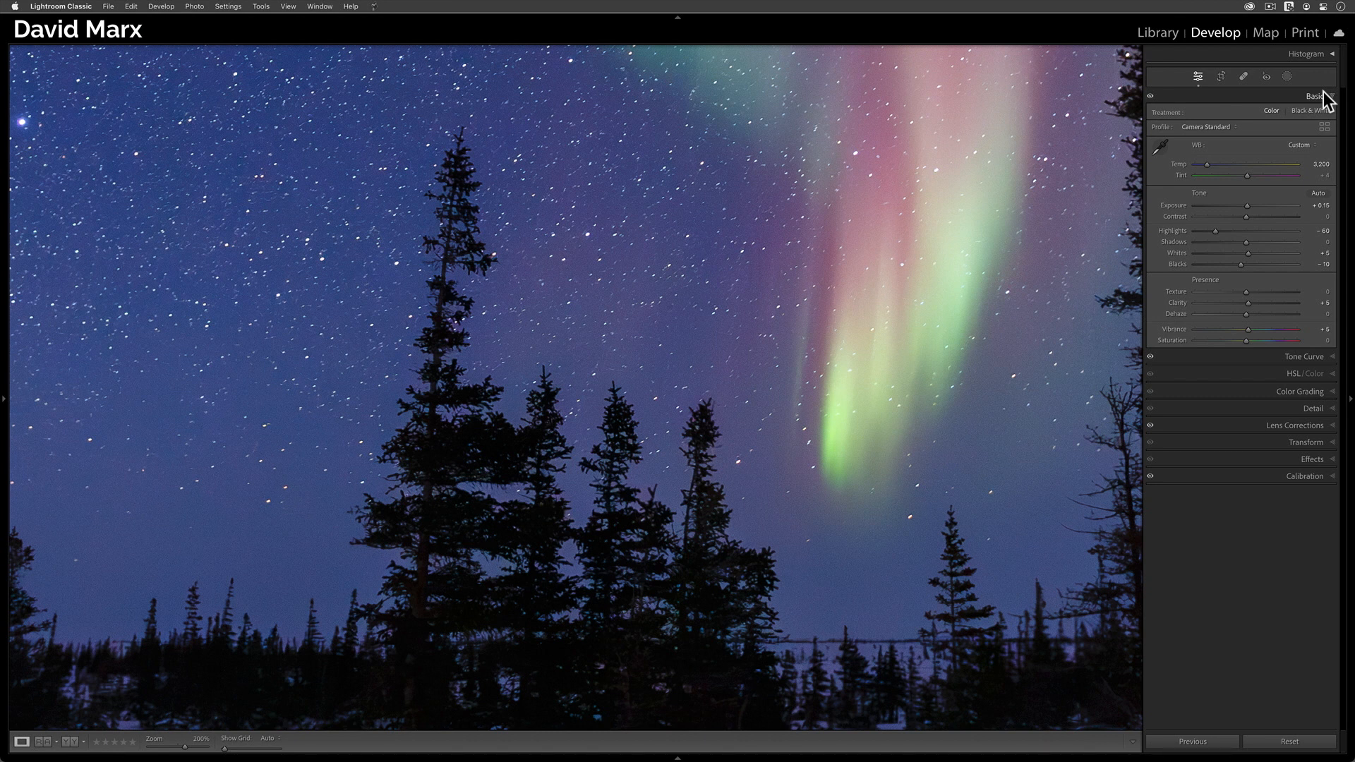
mouse_move(1337, 143)
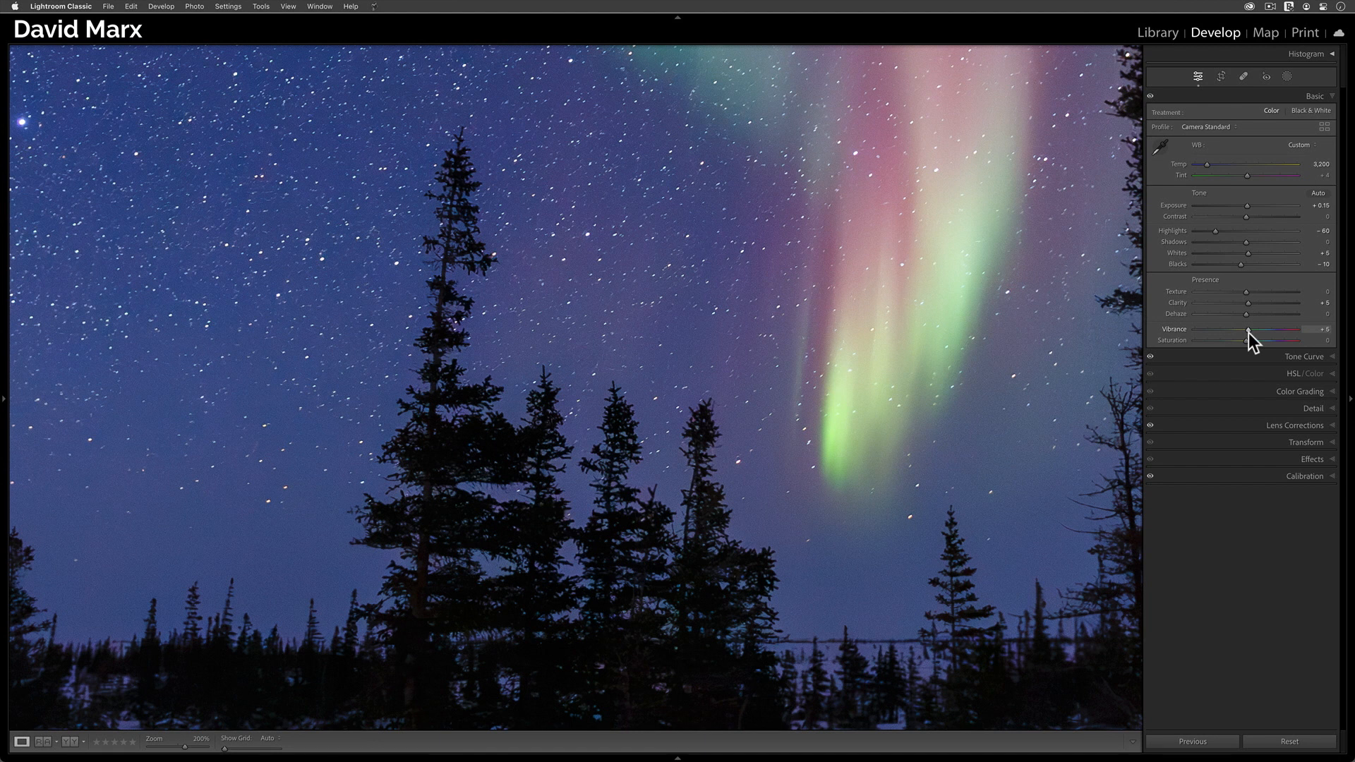
click(1156, 32)
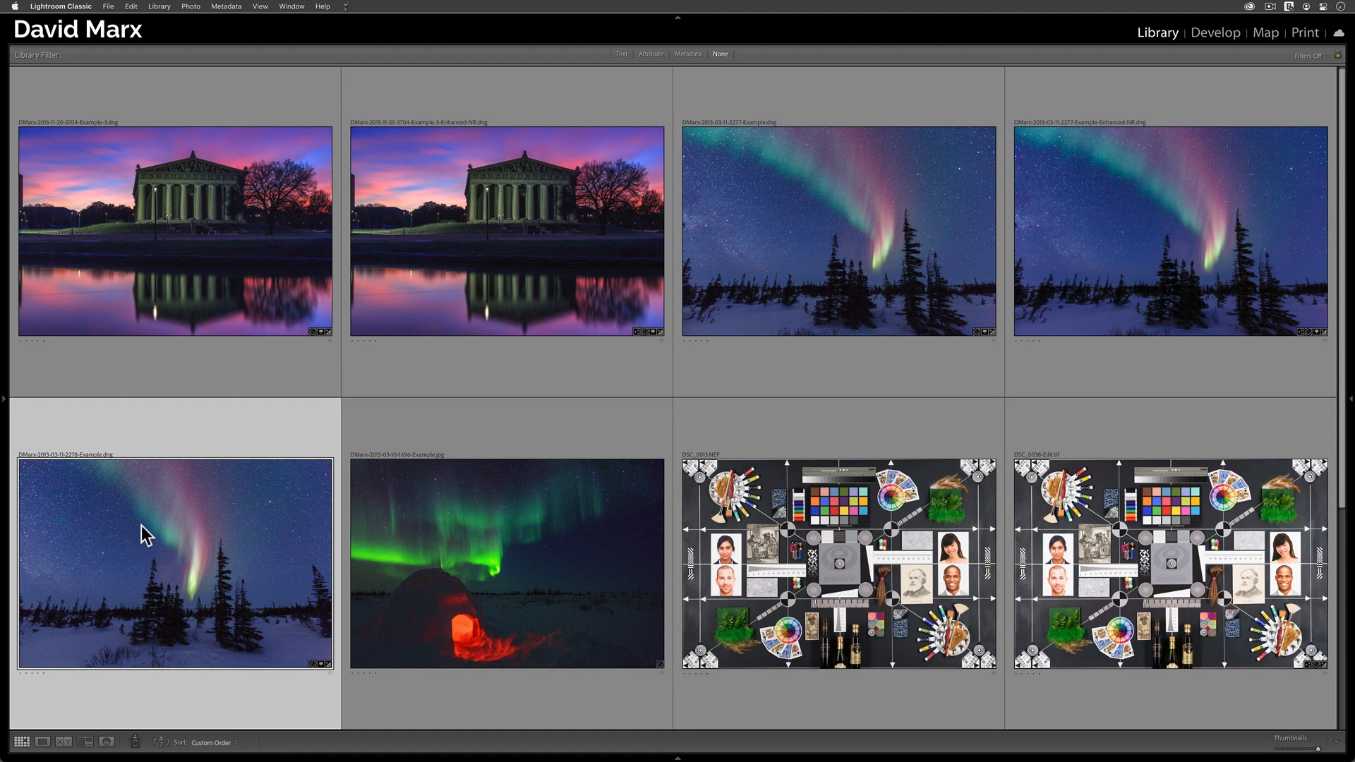
Add the original aurora frame to the selection and show the right-hand panel with Sync Settings.
click(837, 230)
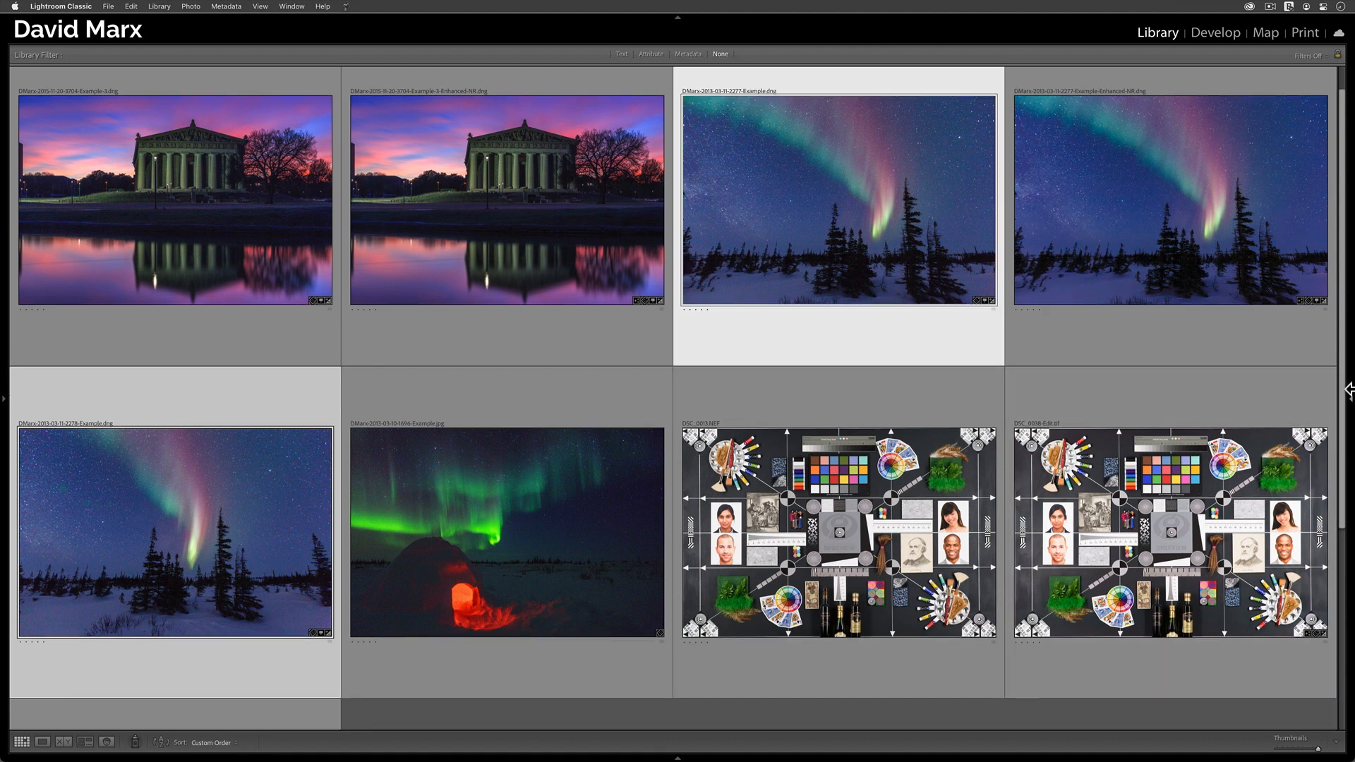
click(1348, 390)
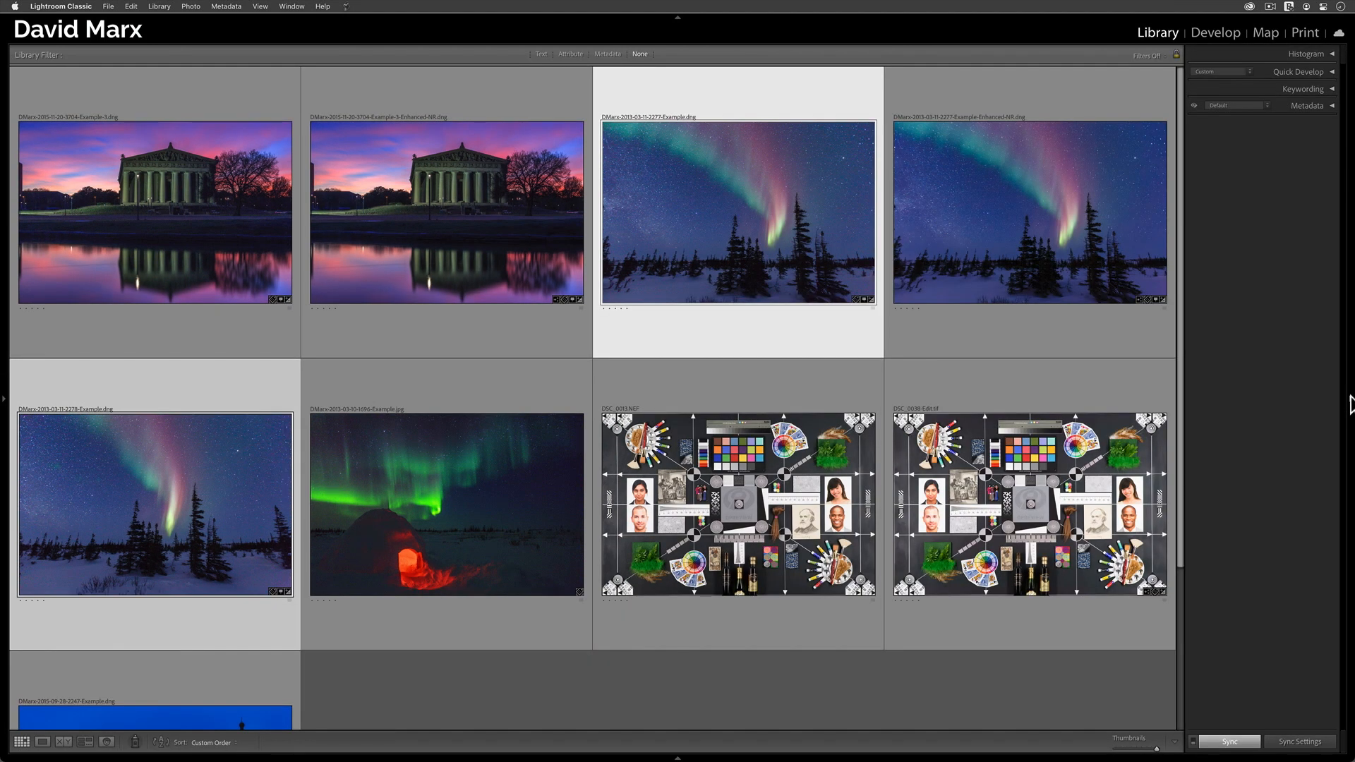
mouse_move(1226, 449)
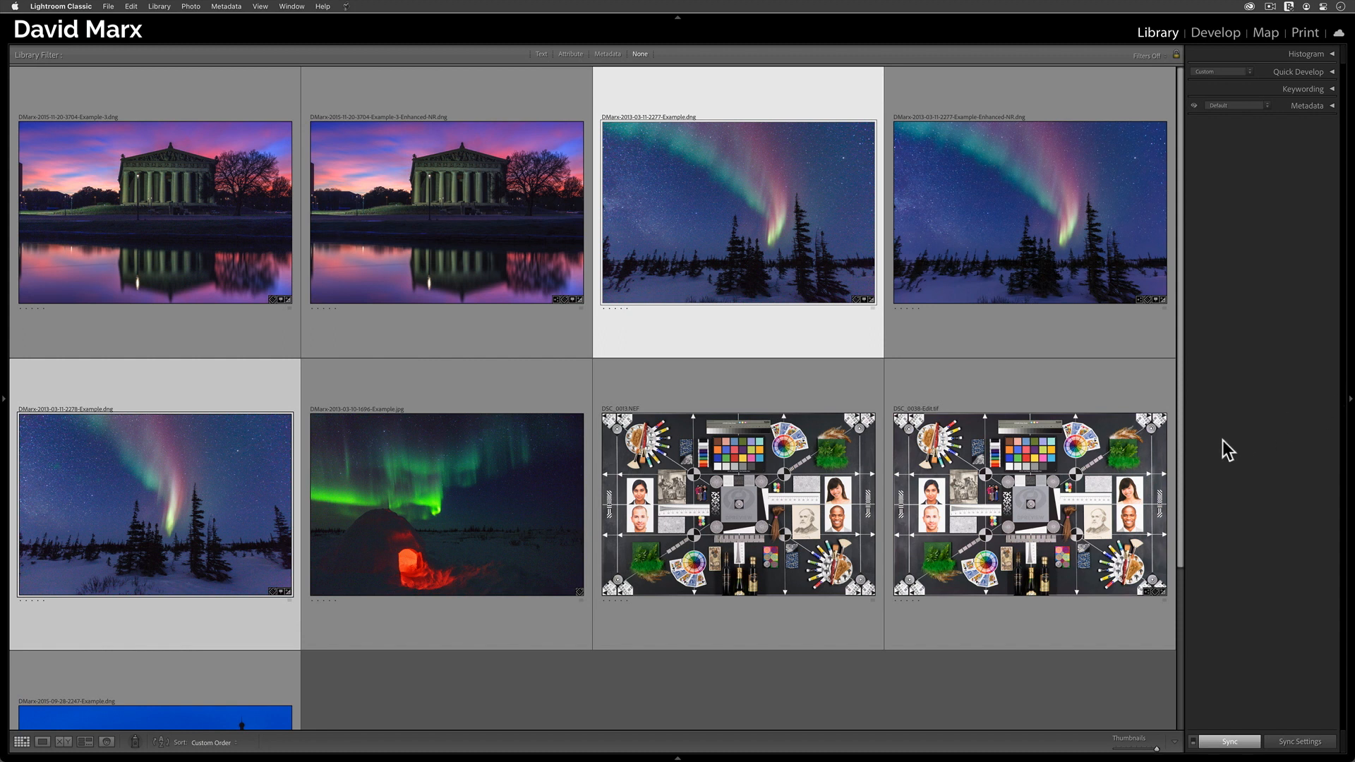
mouse_move(768, 237)
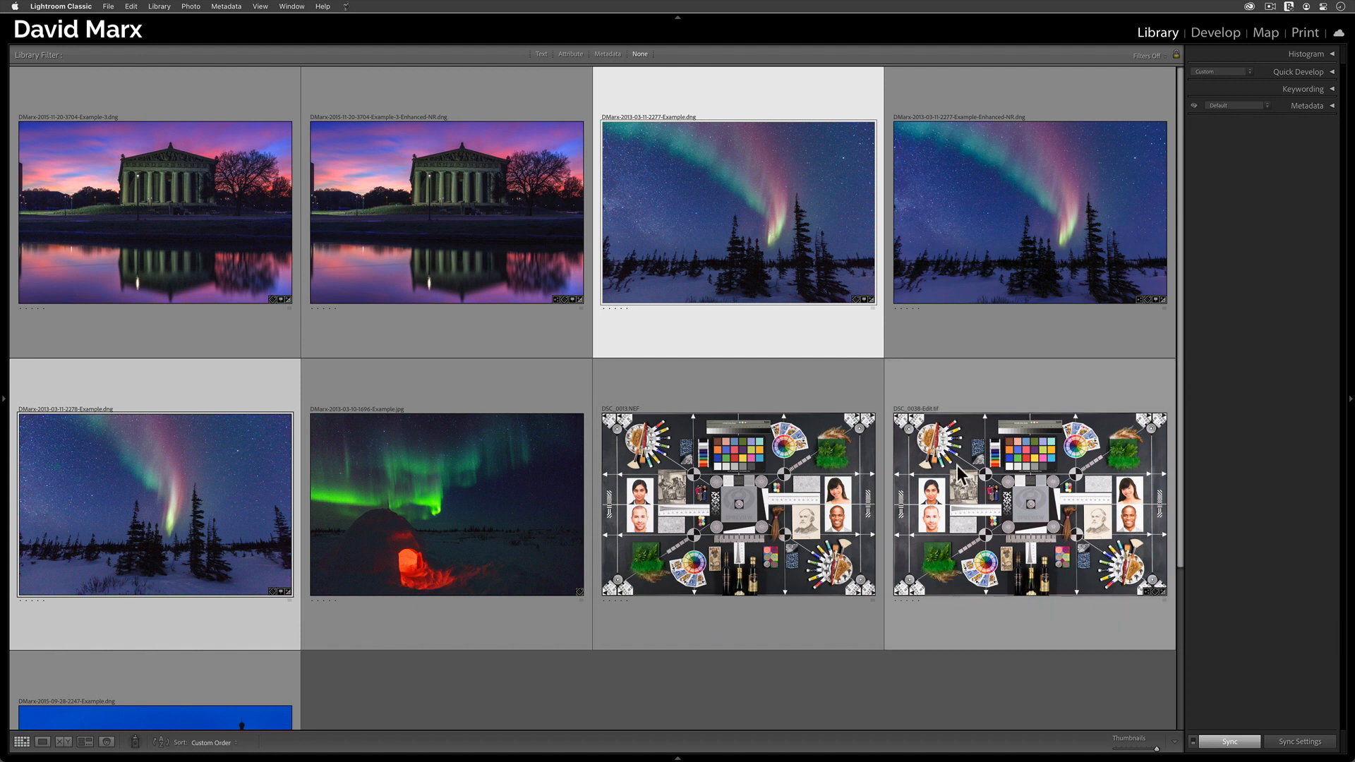
mouse_move(1298, 741)
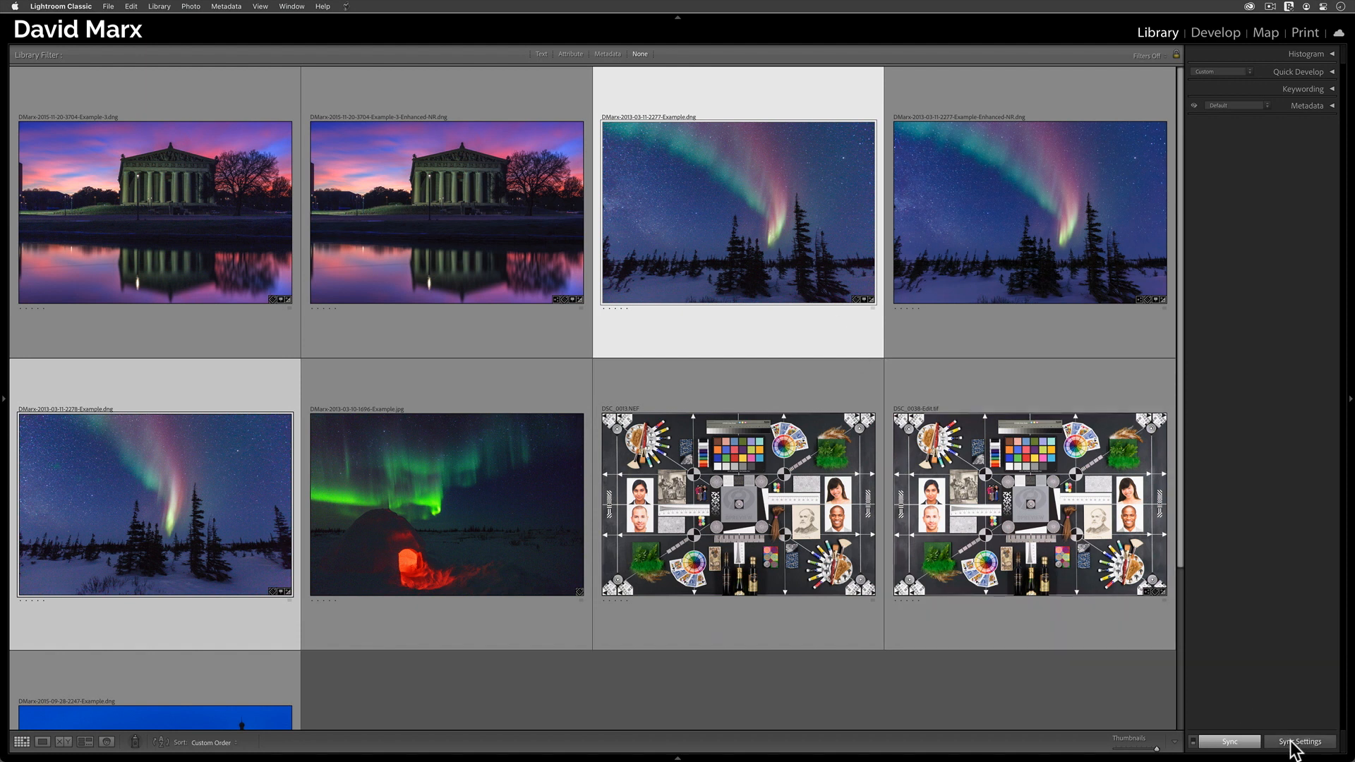
Synchronize all settings (Check All) from the first aurora frame onto the second.
click(1300, 741)
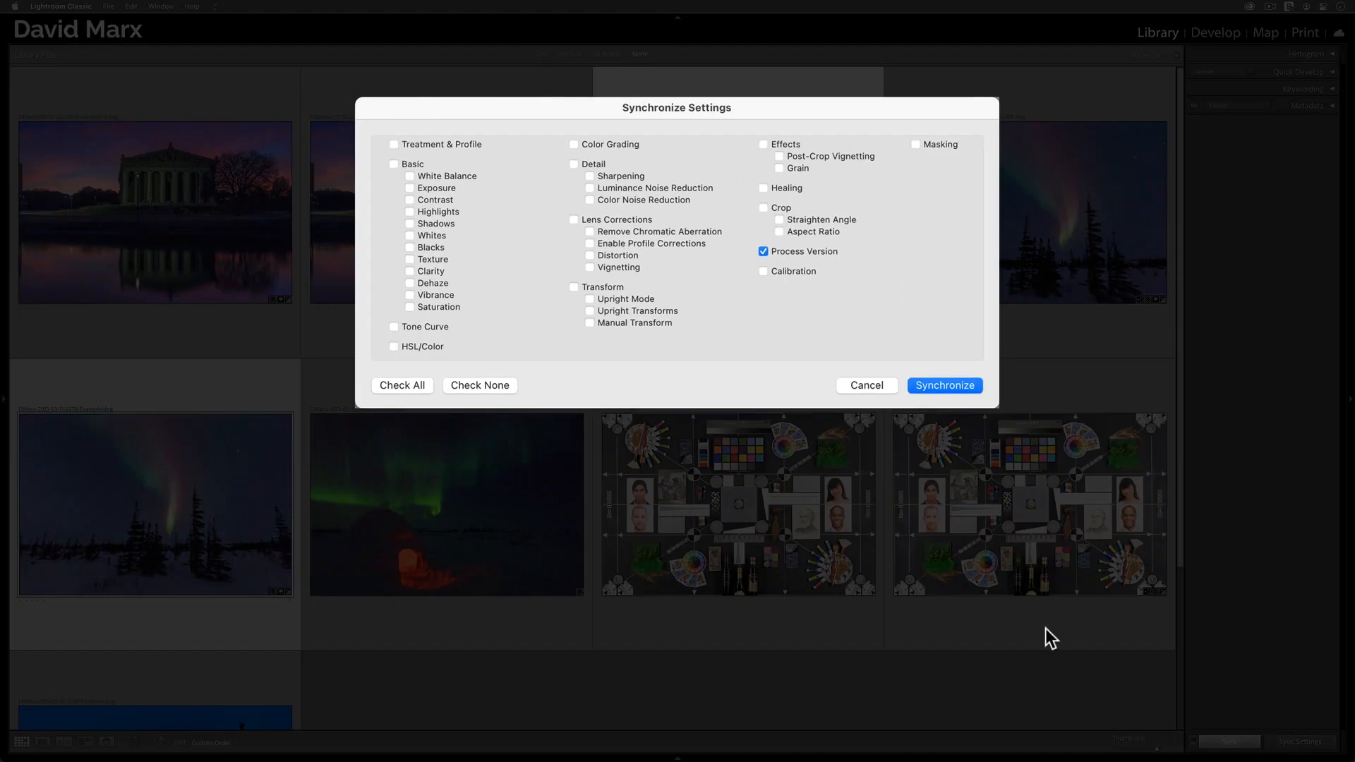
mouse_move(429, 394)
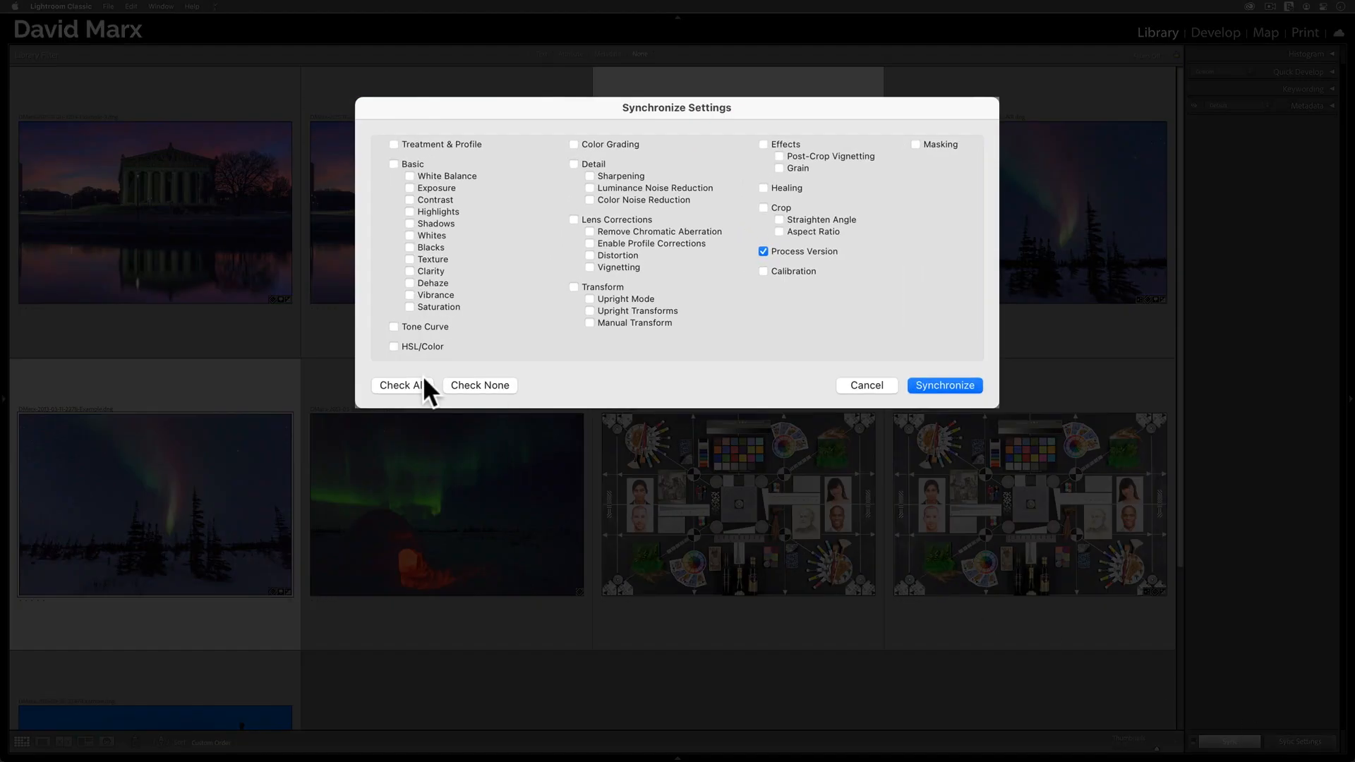
click(401, 384)
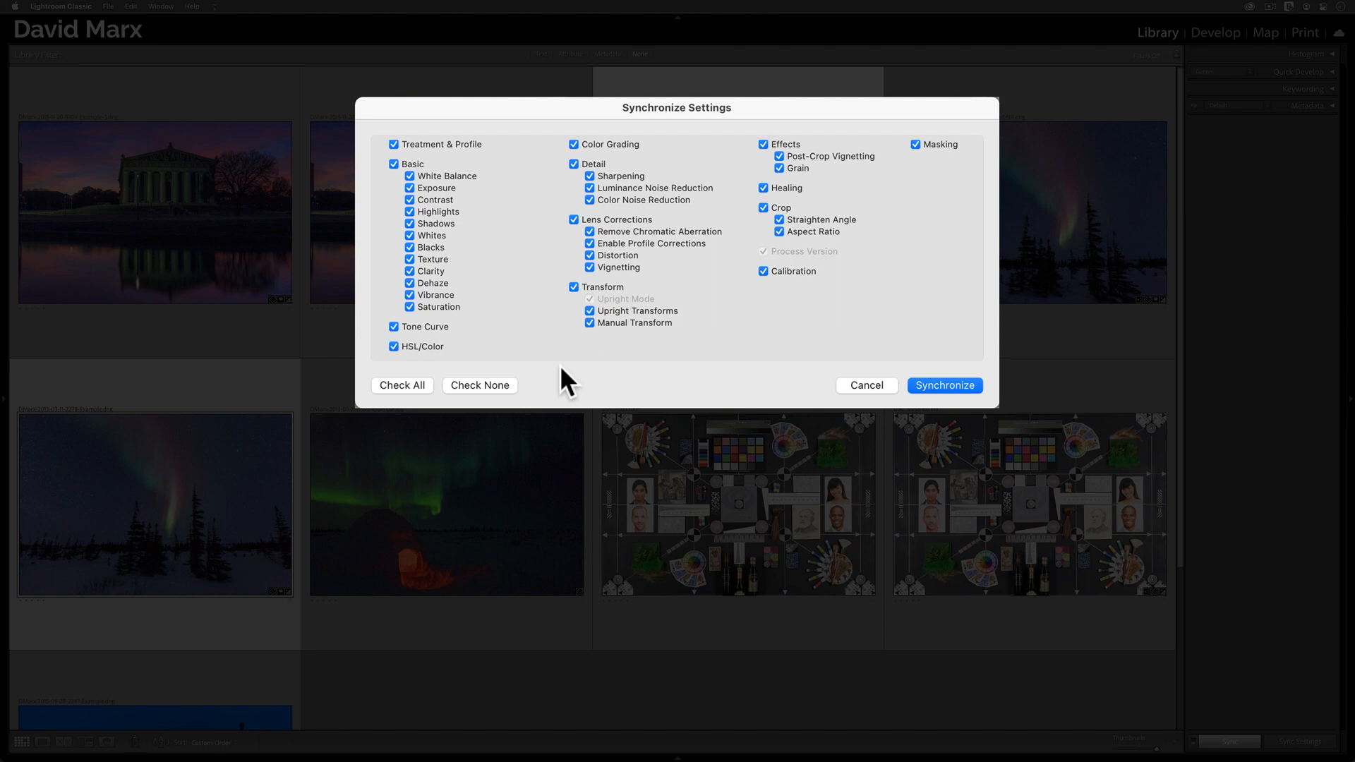
mouse_move(838, 358)
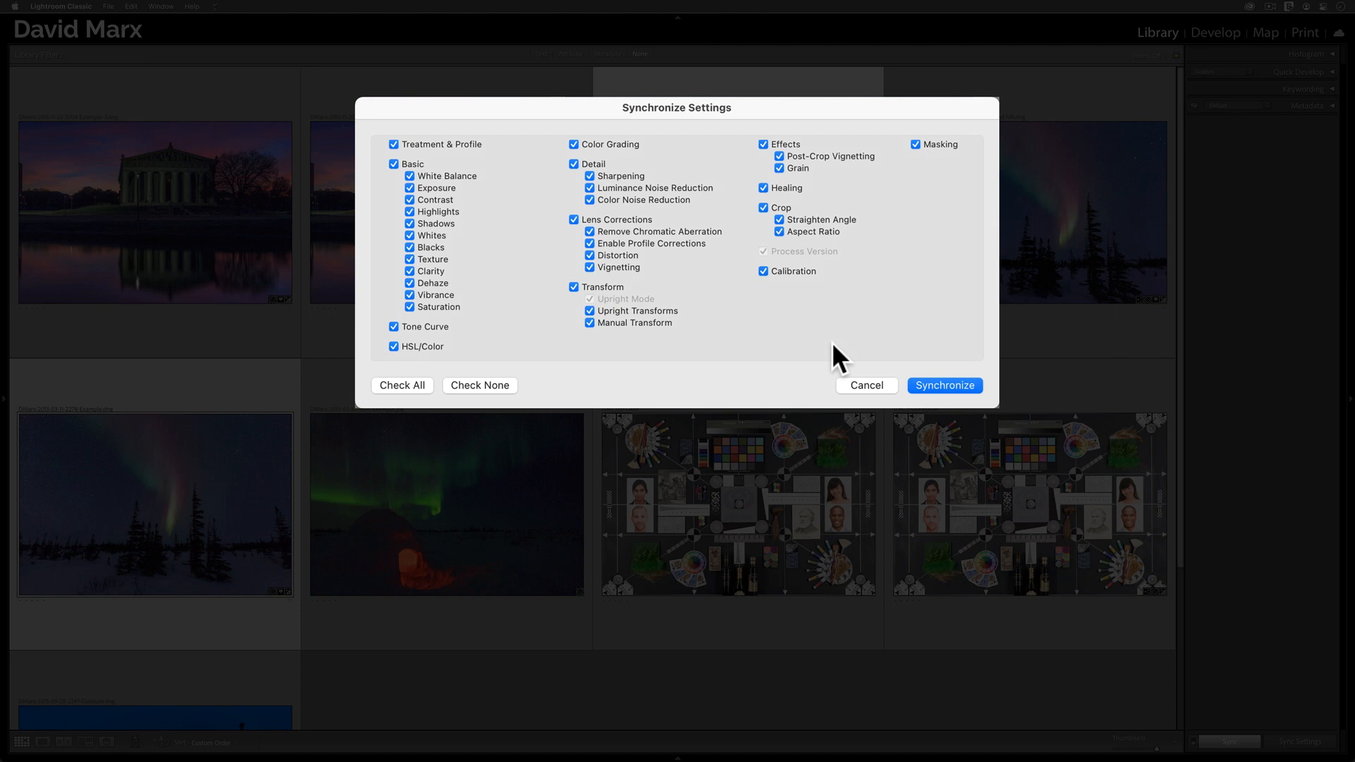
click(944, 384)
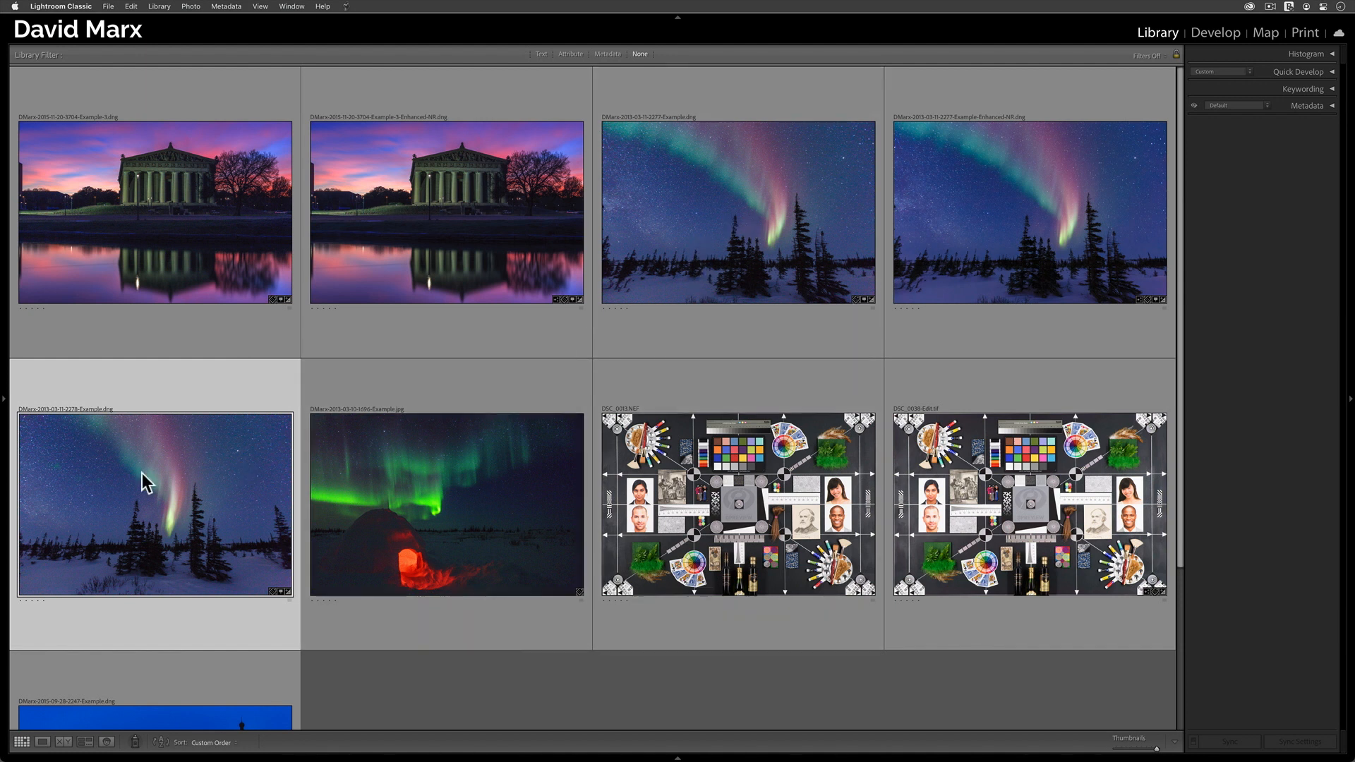
mouse_move(271, 534)
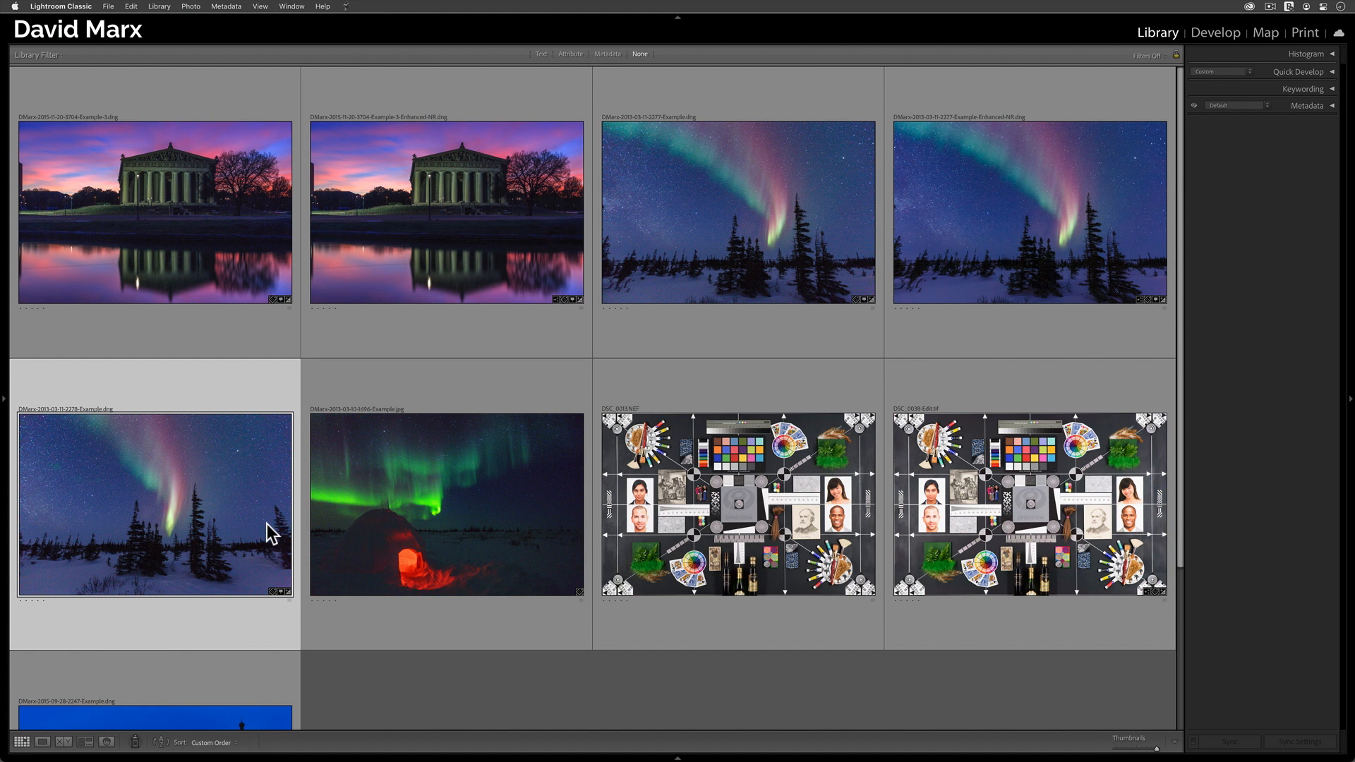
Denoise the second aurora frame into an Enhanced-NR DNG reusing the previous settings (Cmd+Option+I).
key(Shift+Control+Option+i)
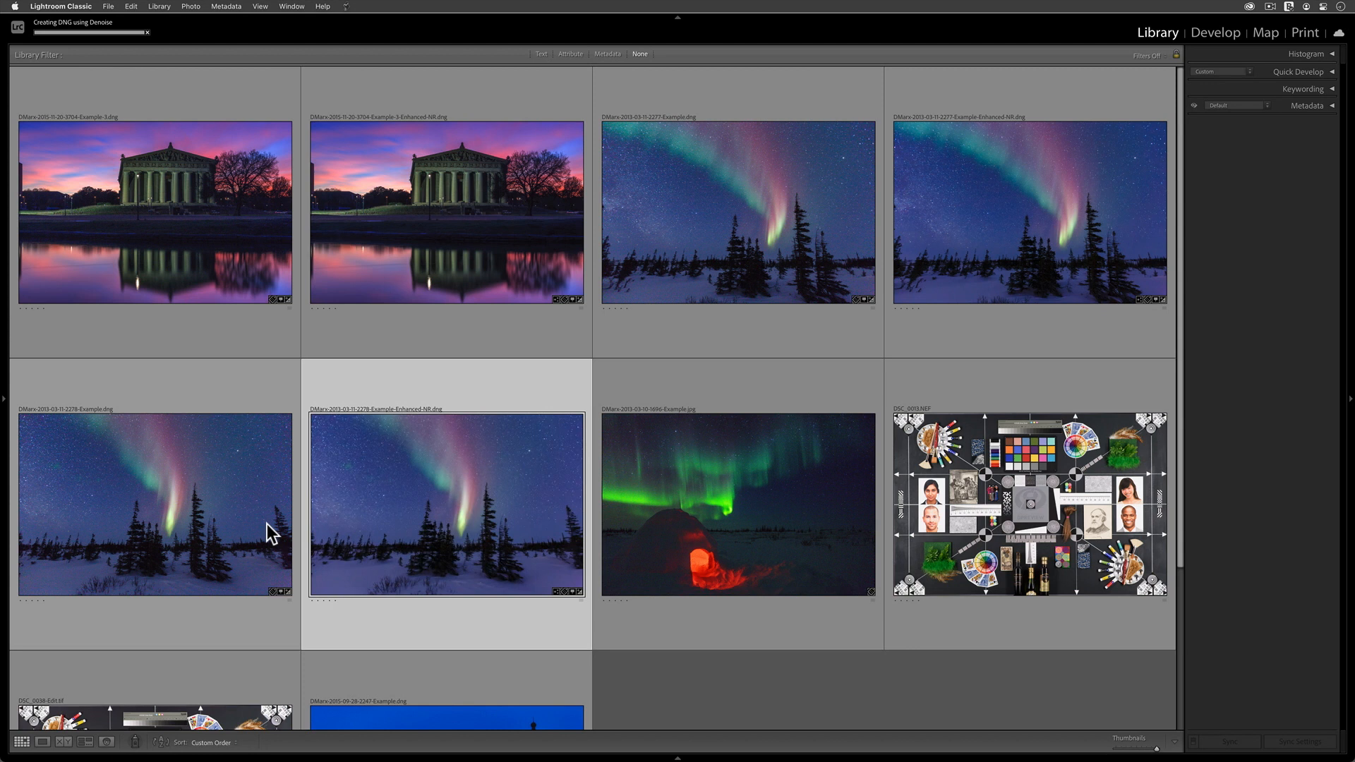
mouse_move(404, 473)
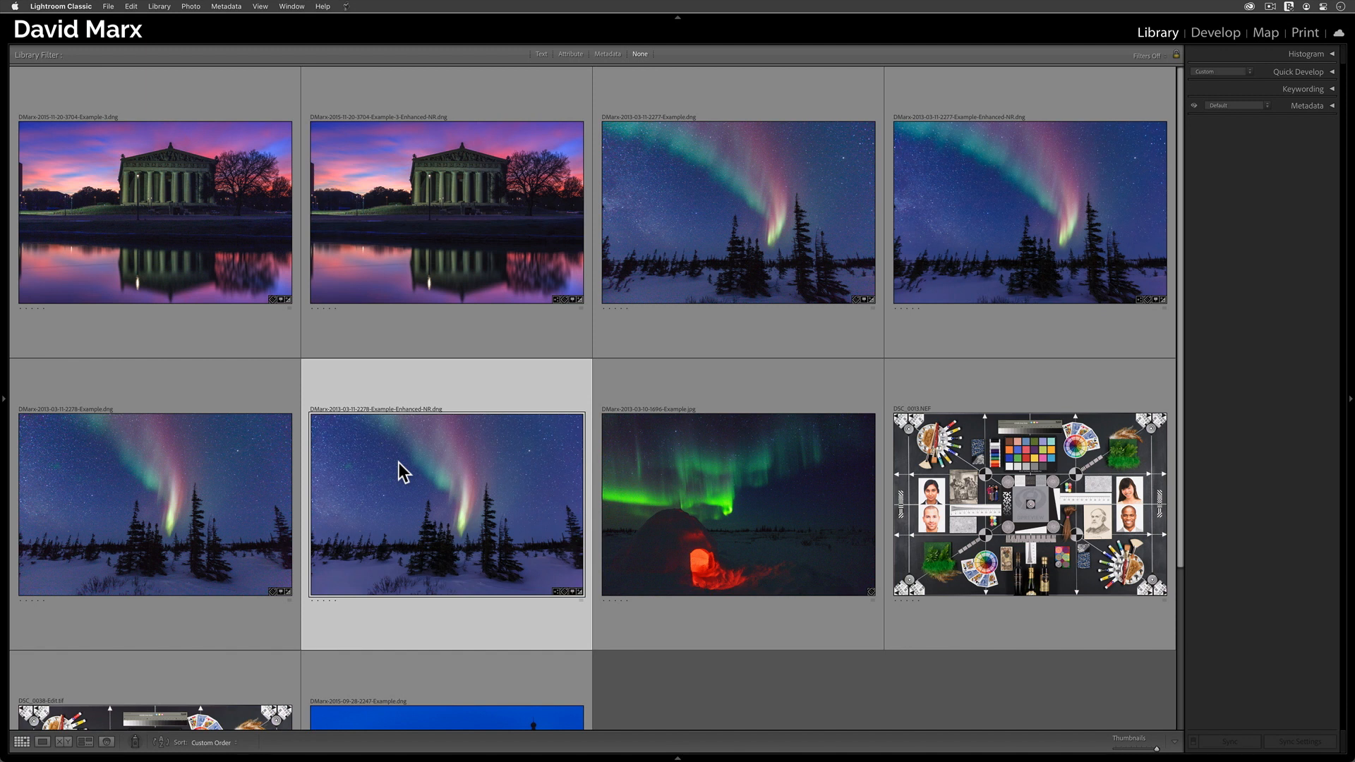
mouse_move(525, 480)
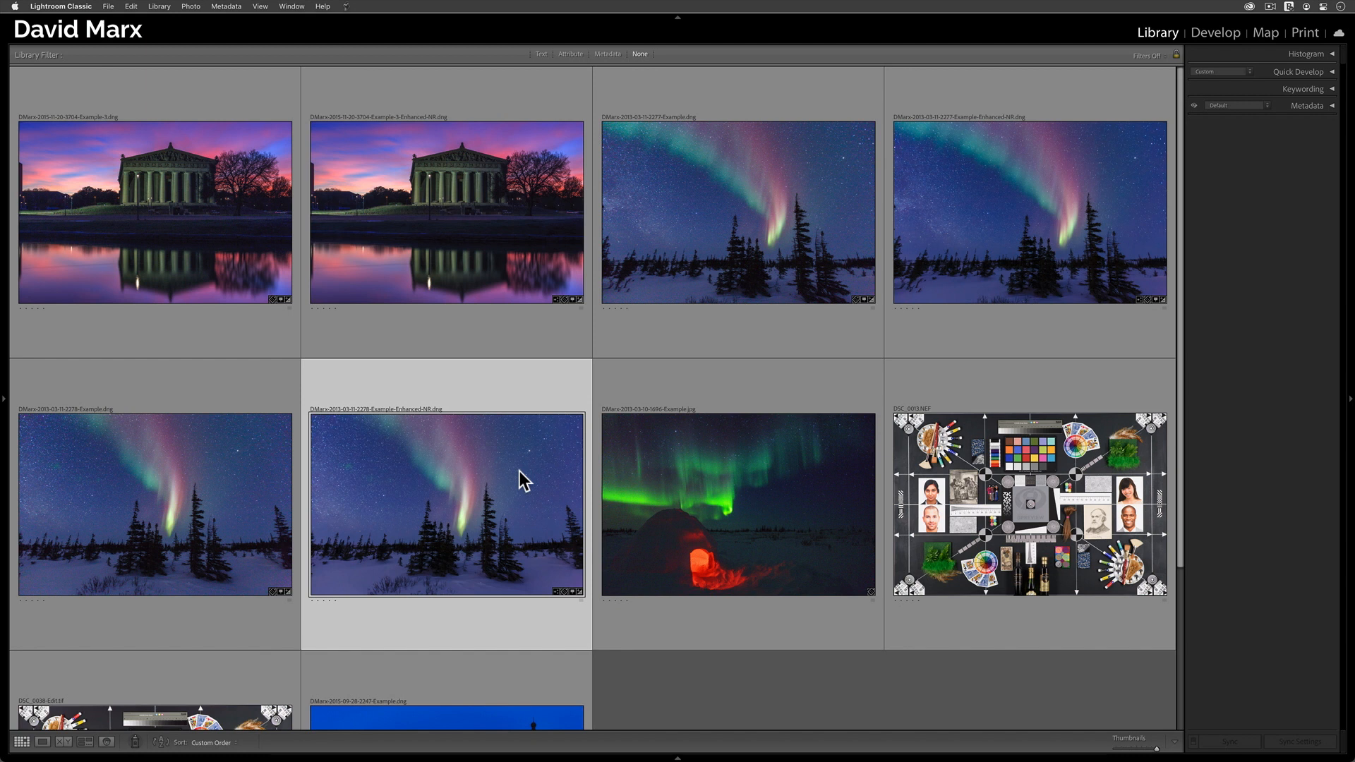
Bring the second frame's Enhanced-NR DNG into Develop with the Basic panel expanded.
double_click(445, 505)
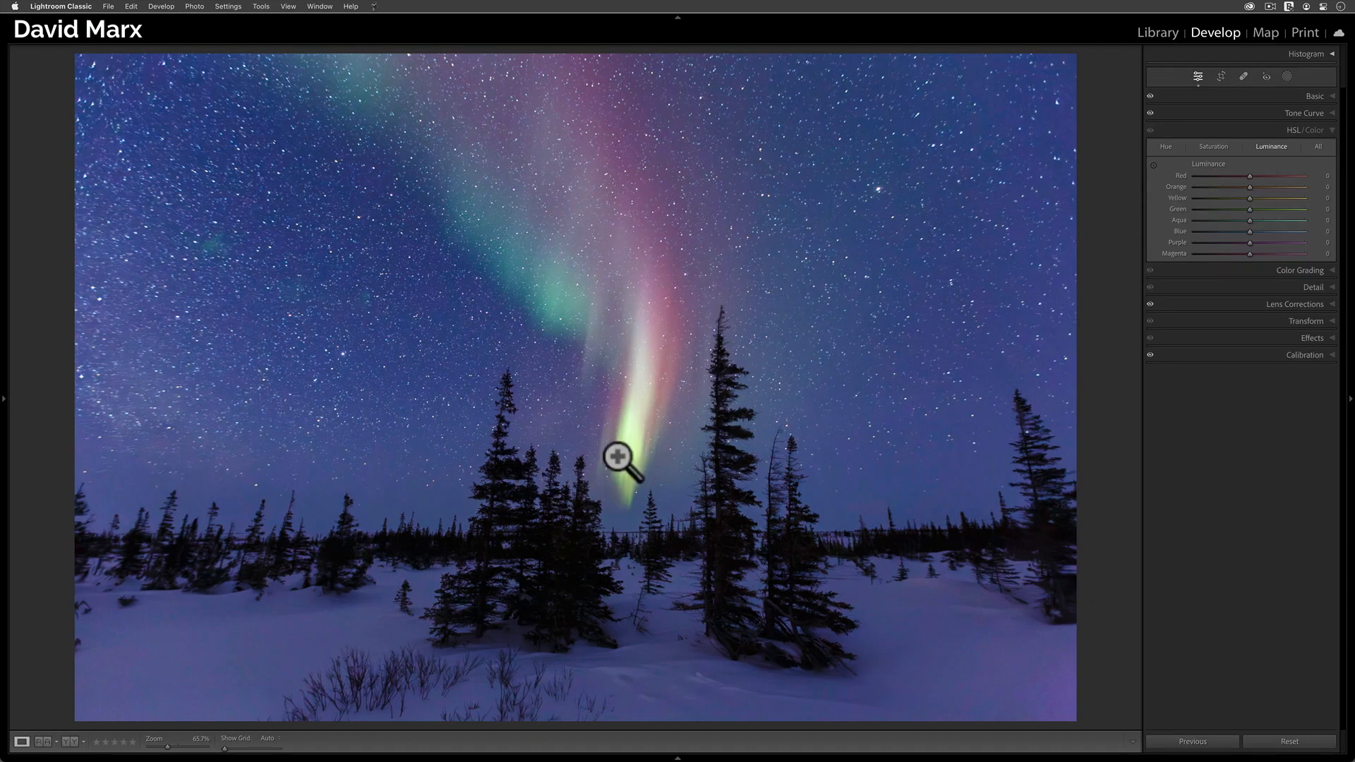
click(1314, 96)
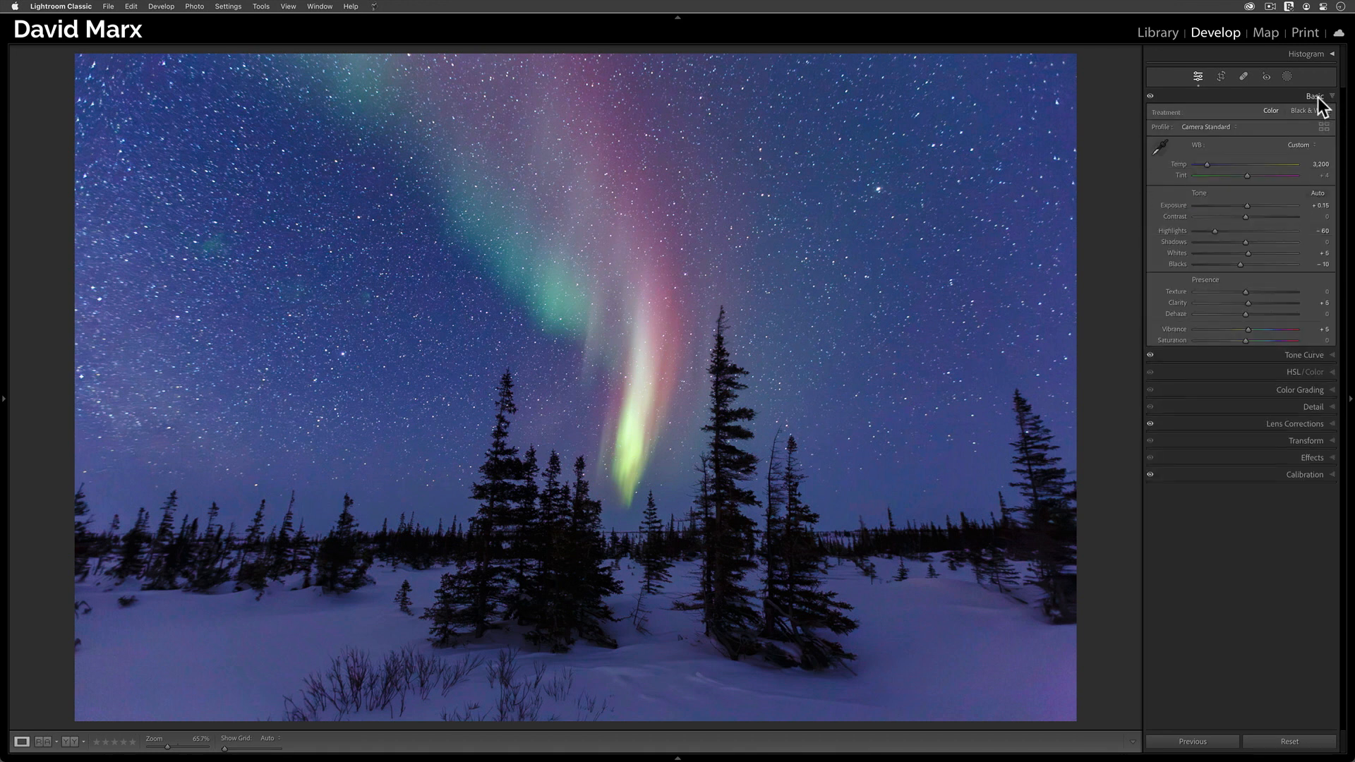